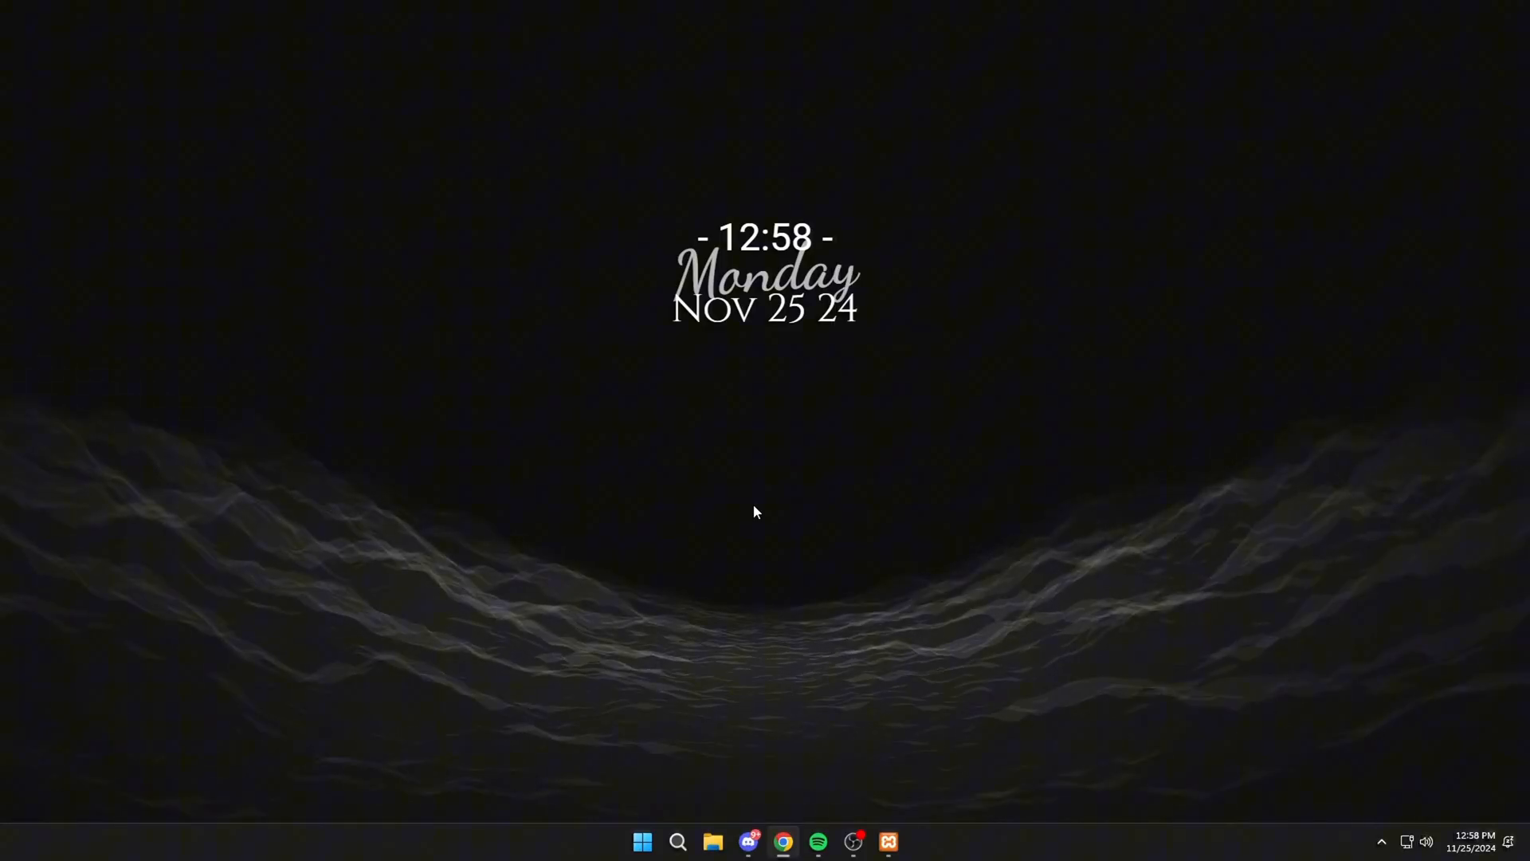
mouse_move(886, 842)
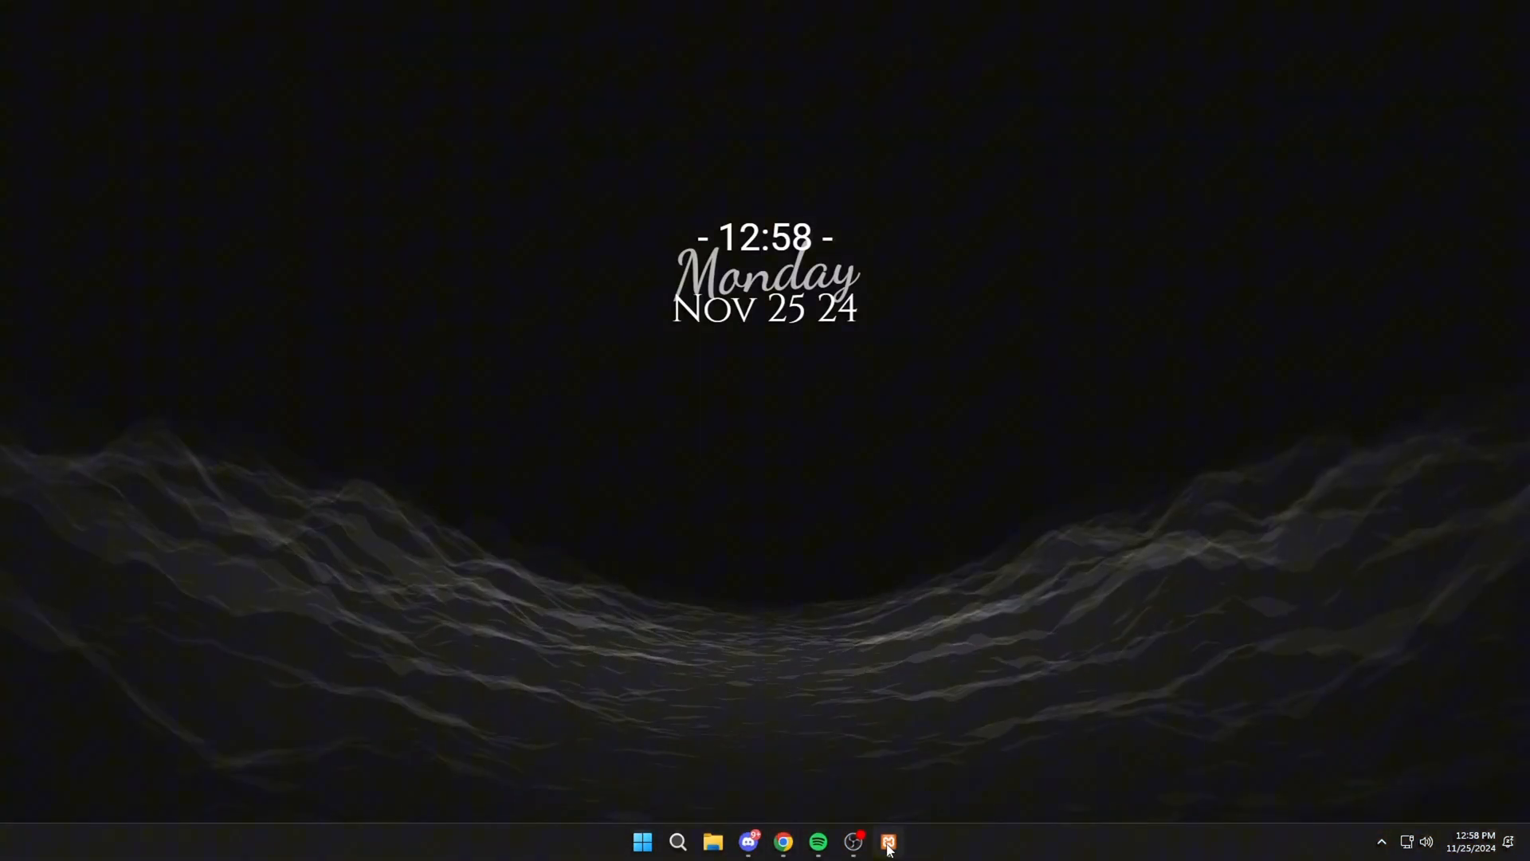
Check the XAMPP control panel, then put it away
left_click(886, 841)
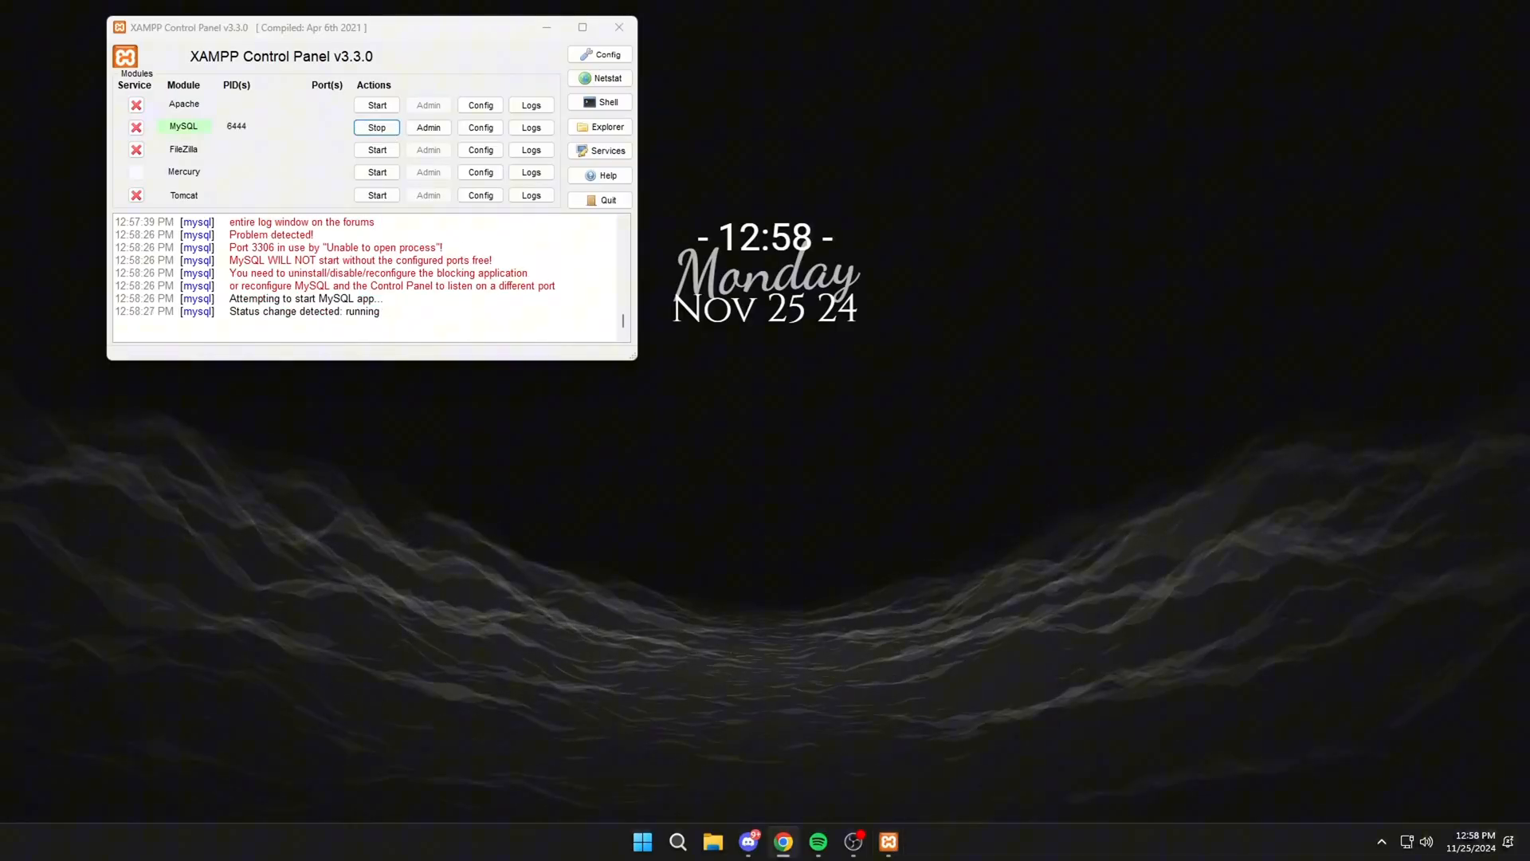
left_click(375, 127)
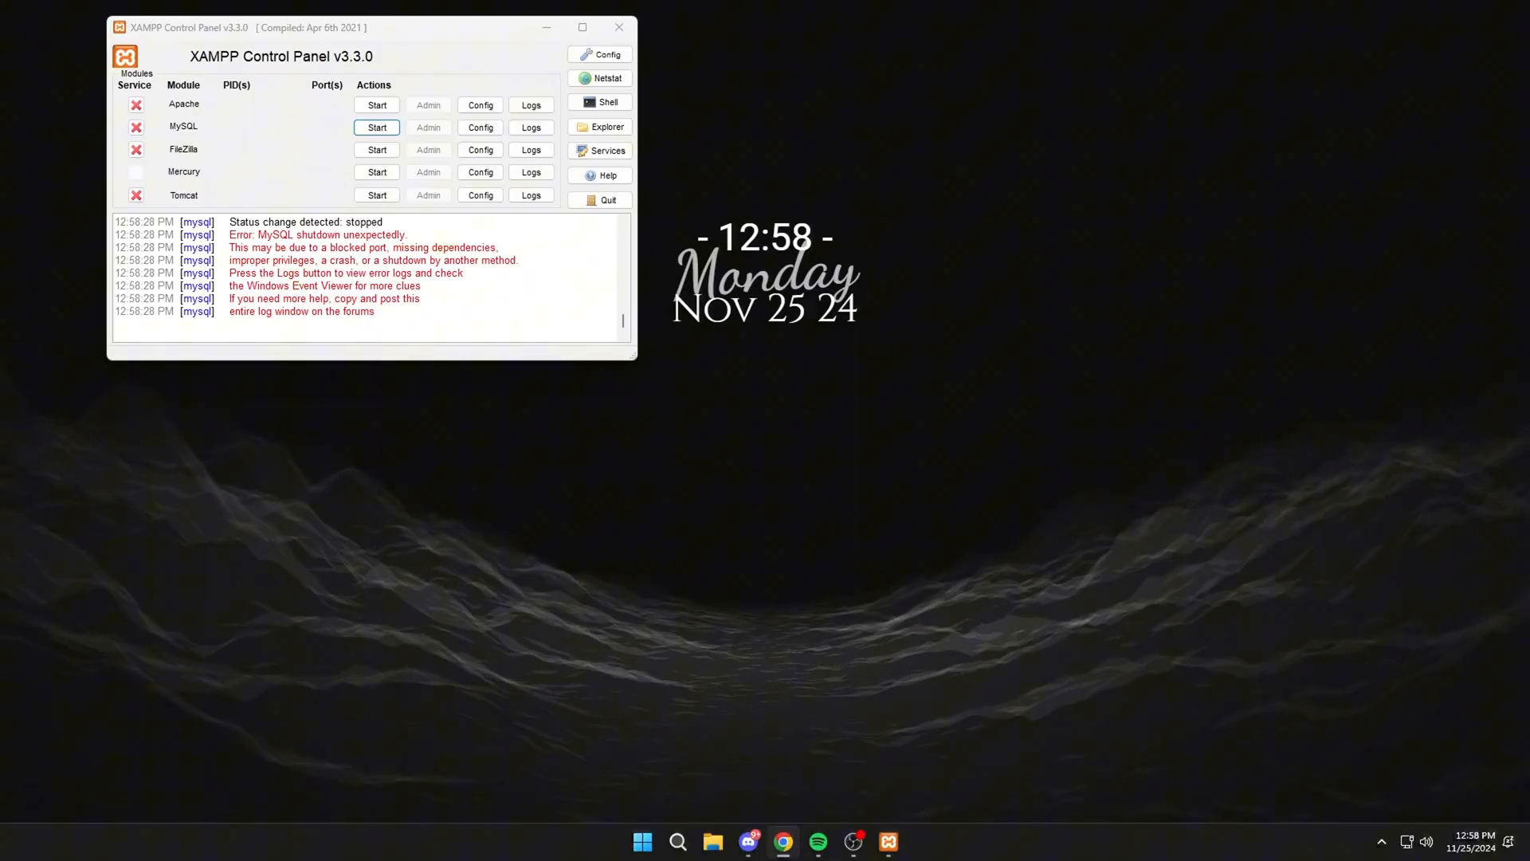
left_click(618, 28)
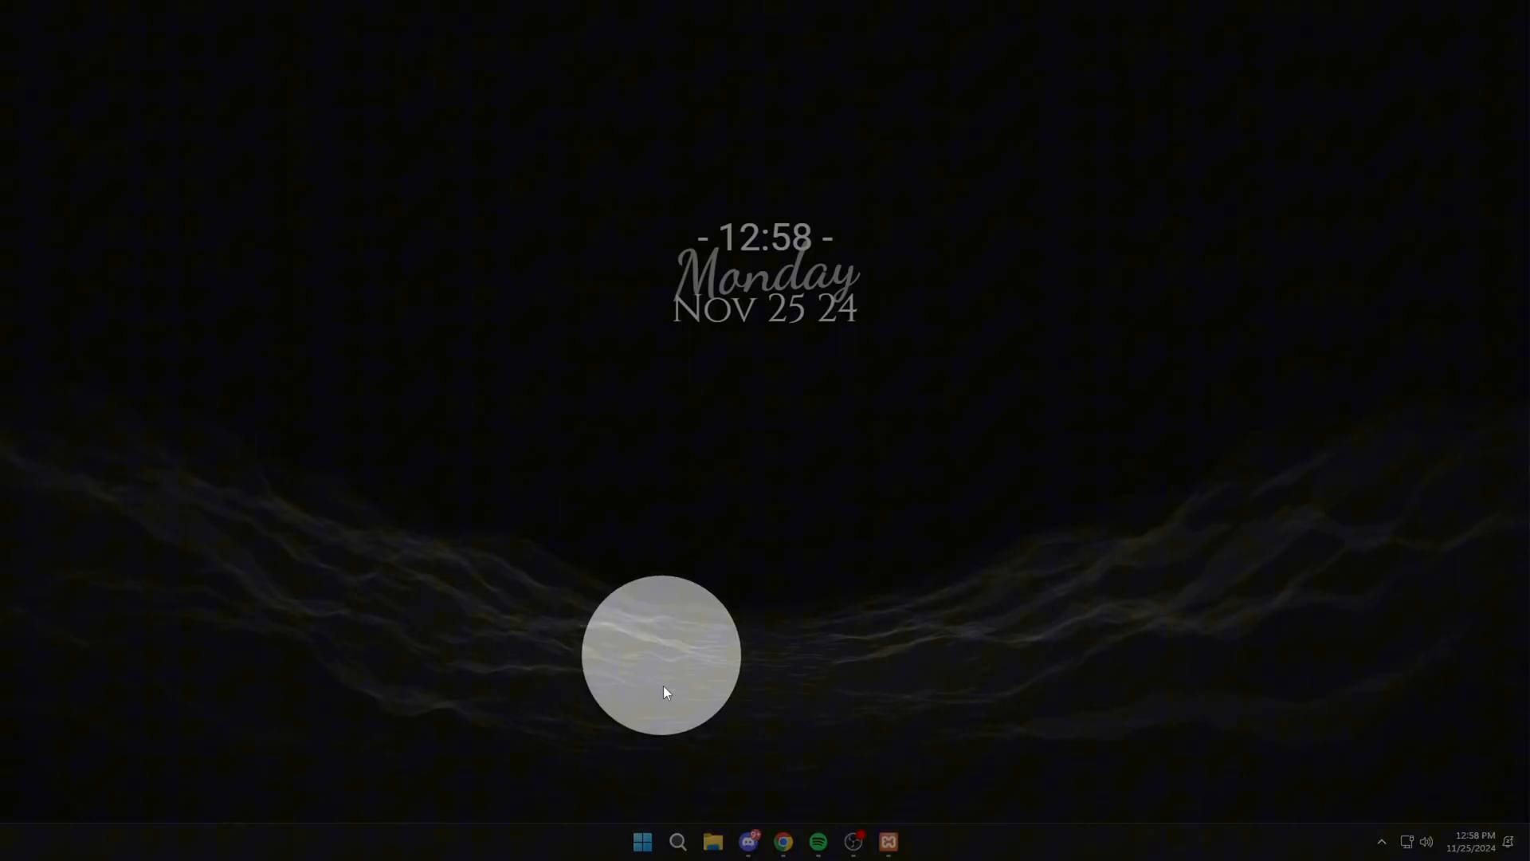
Browse to C:\xampp\mysql and create a new data folder beside data-old
left_click(712, 839)
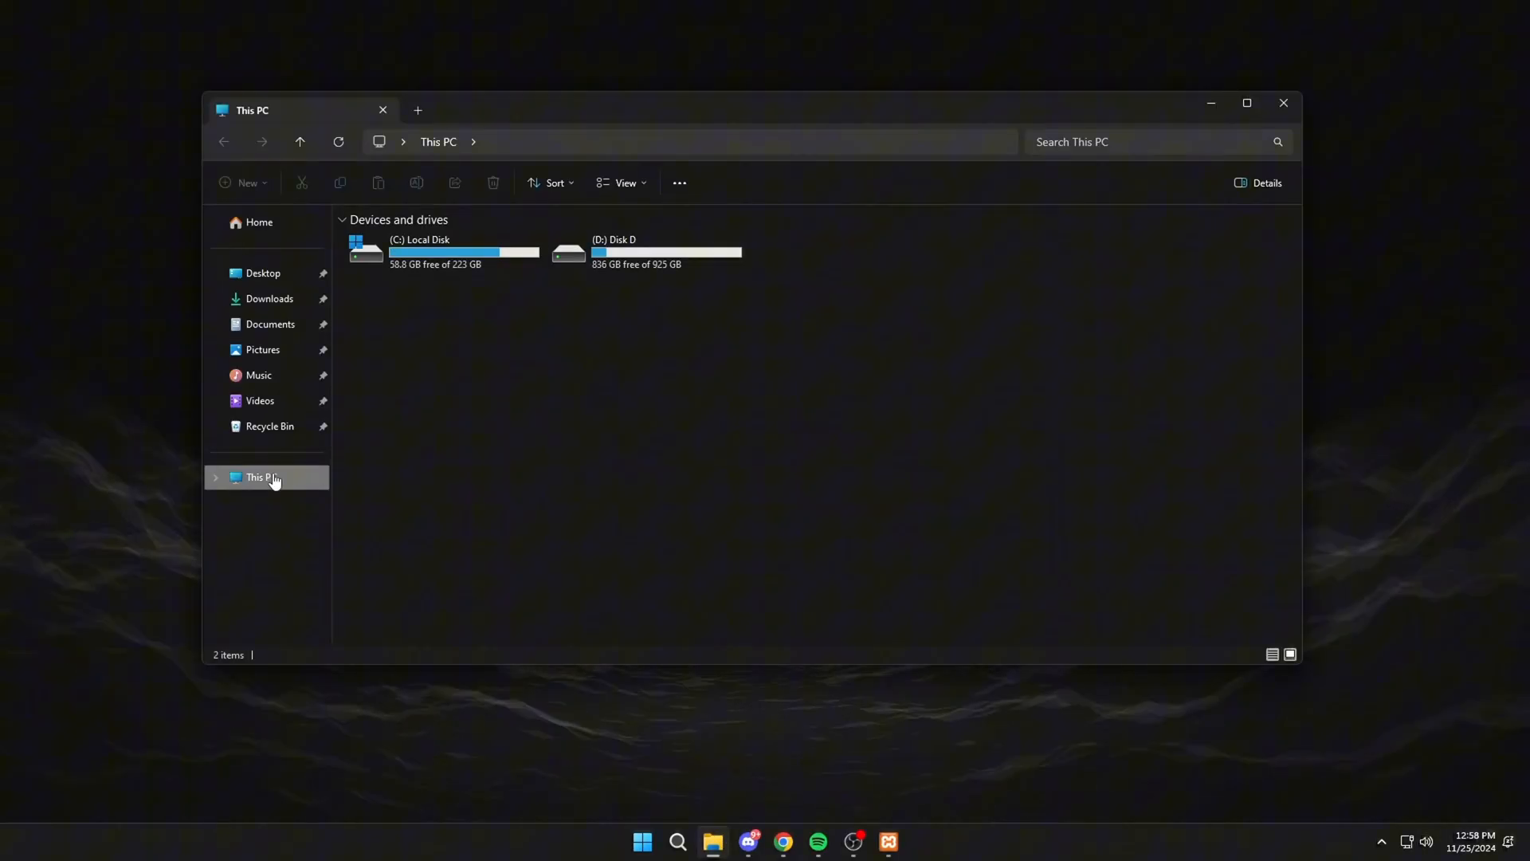
double_click(426, 252)
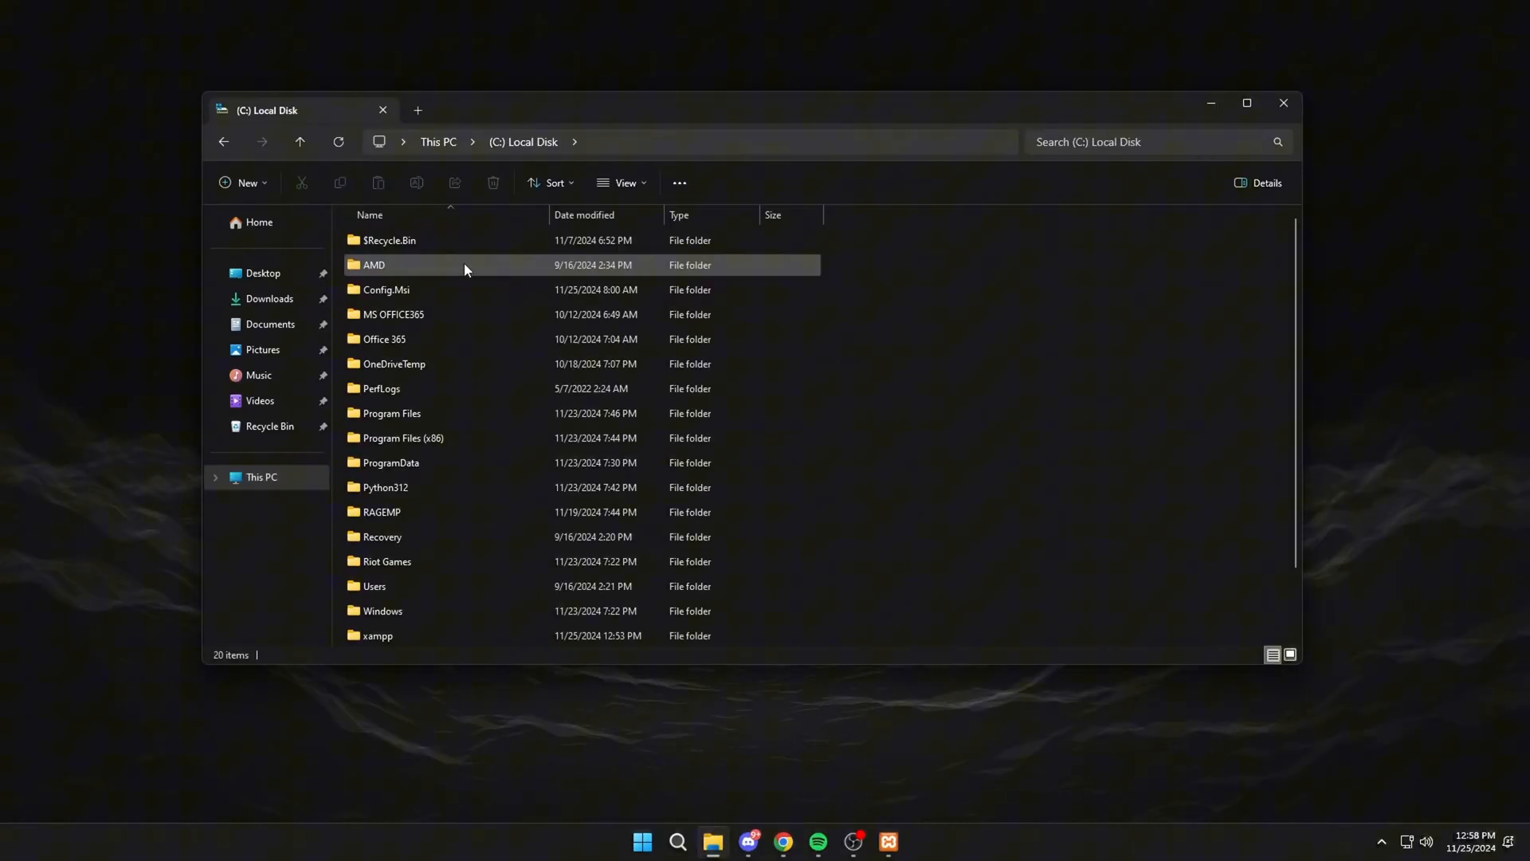
scroll("down", 3)
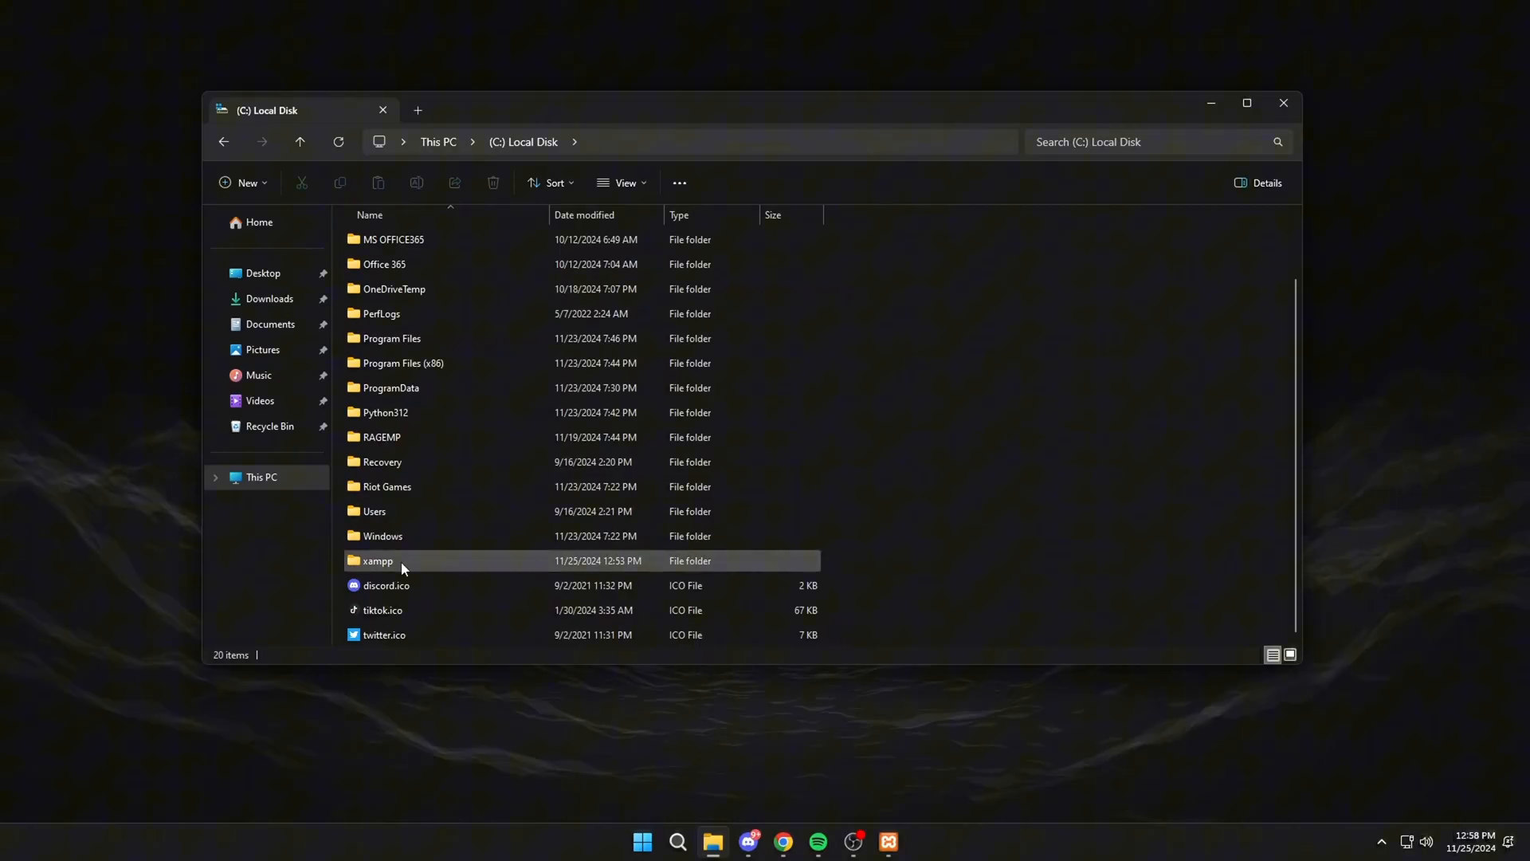
left_click(377, 560)
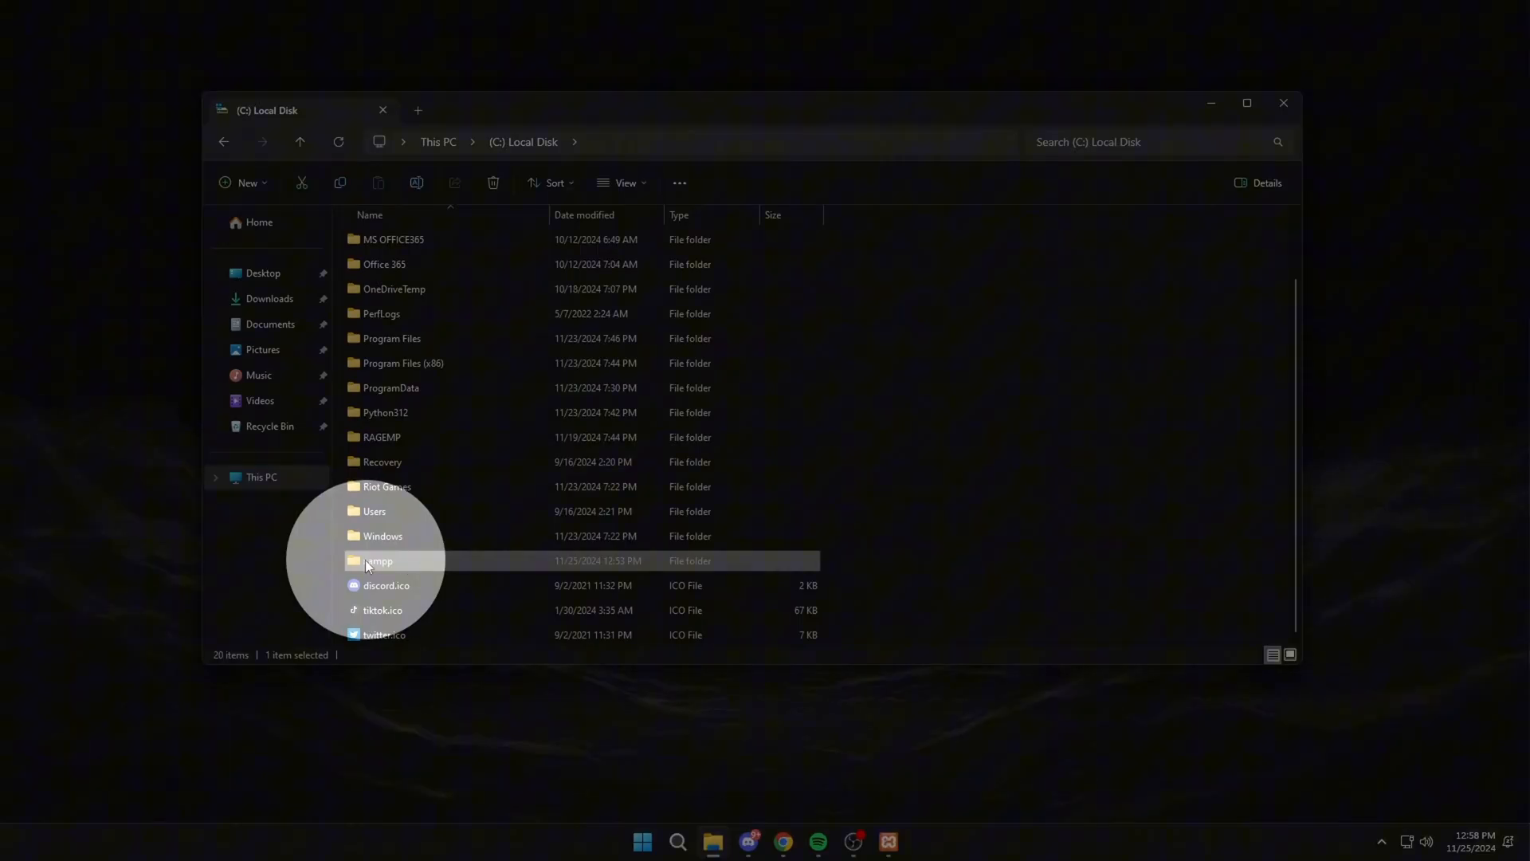
double_click(379, 560)
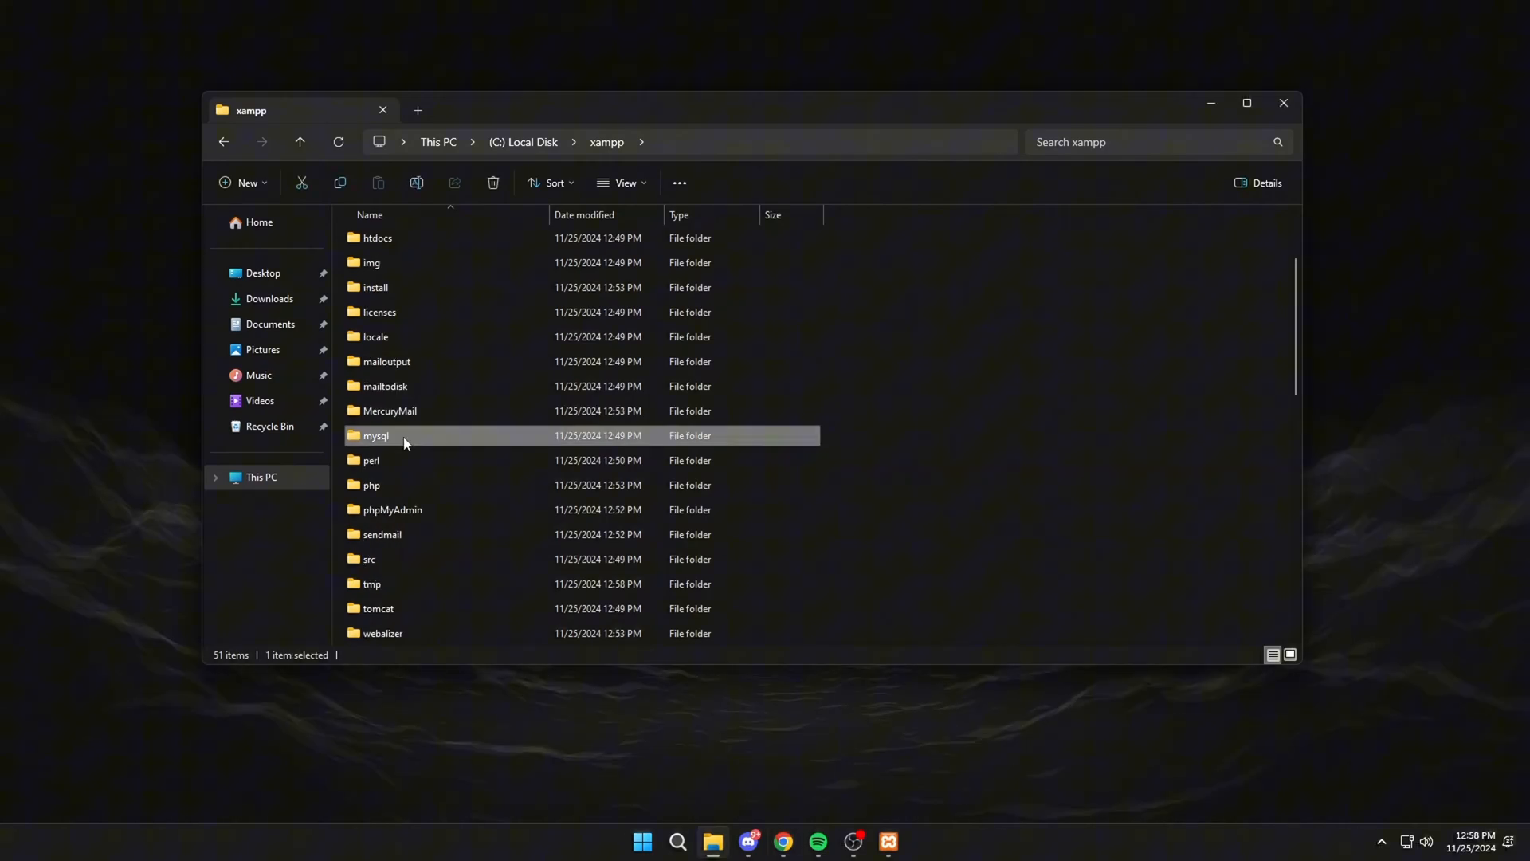
double_click(375, 435)
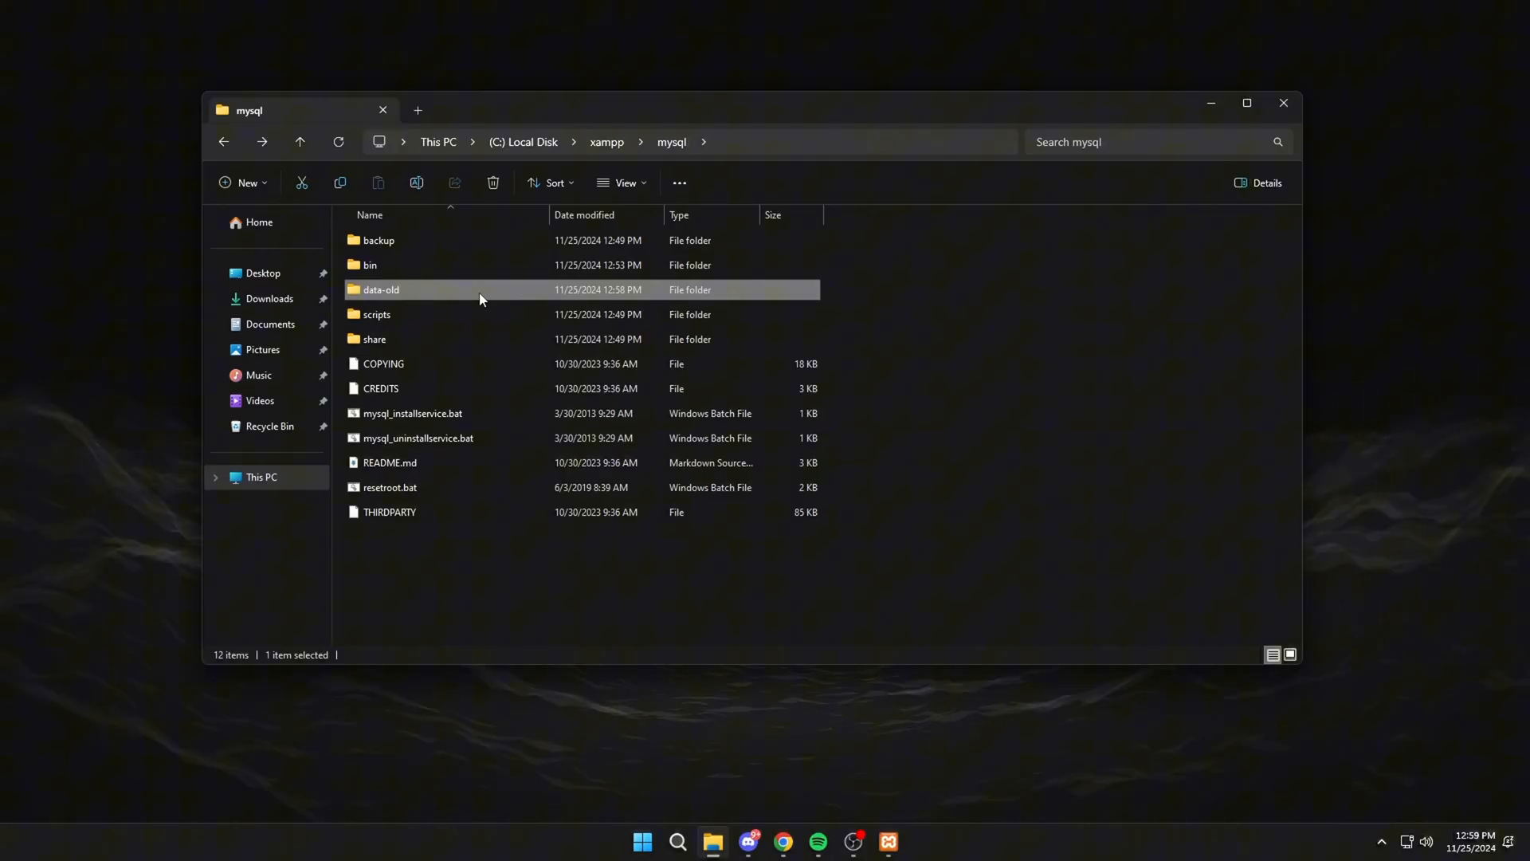
left_click(242, 182)
type("data")
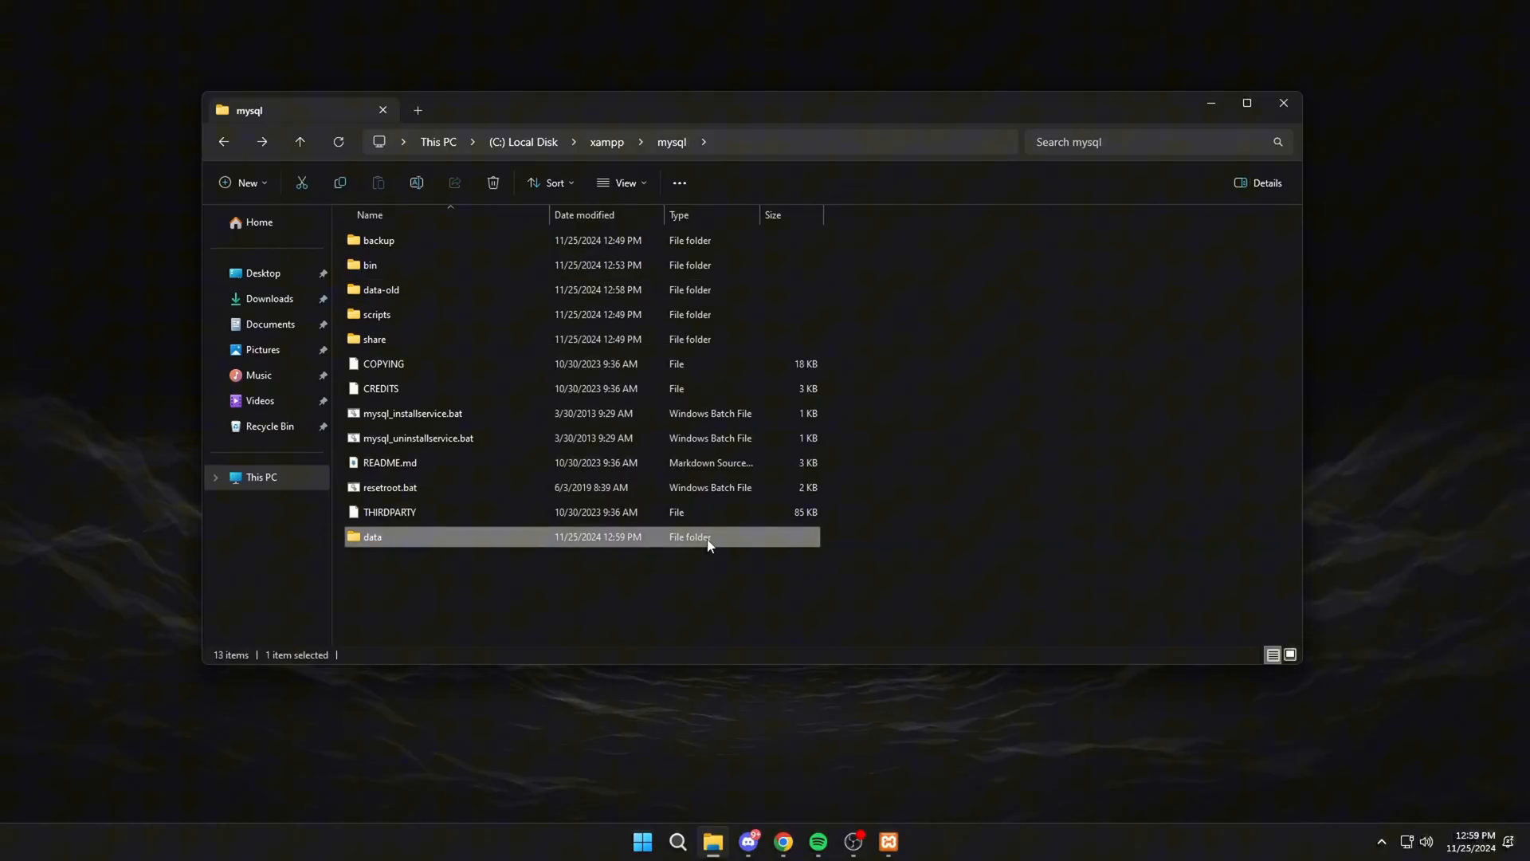
left_click(378, 240)
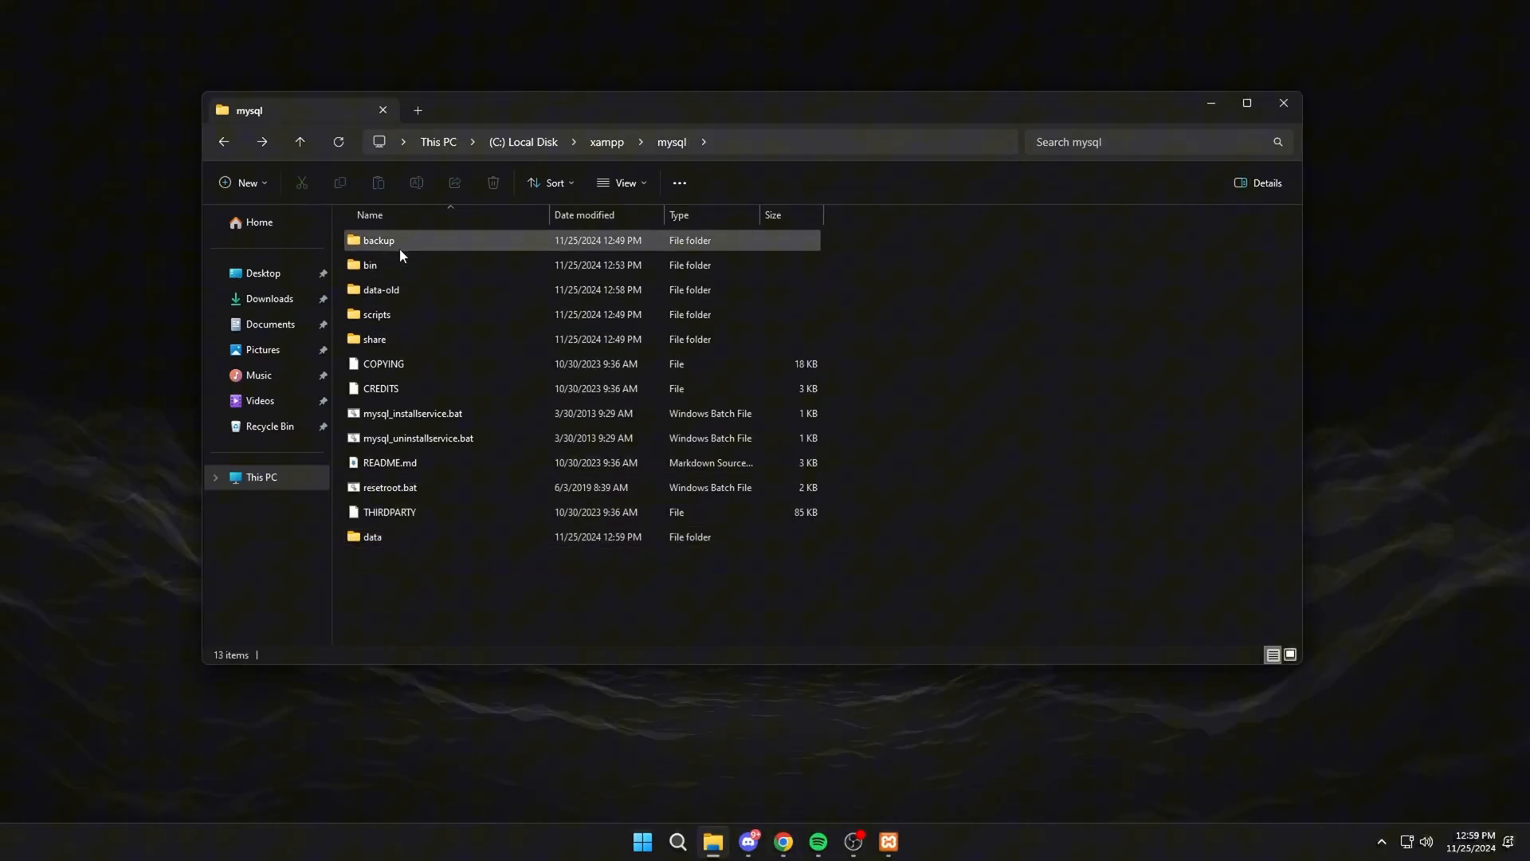
Copy all 13 backup items, including mysql, phpmyadmin and my.ini, into the new data folder
double_click(379, 240)
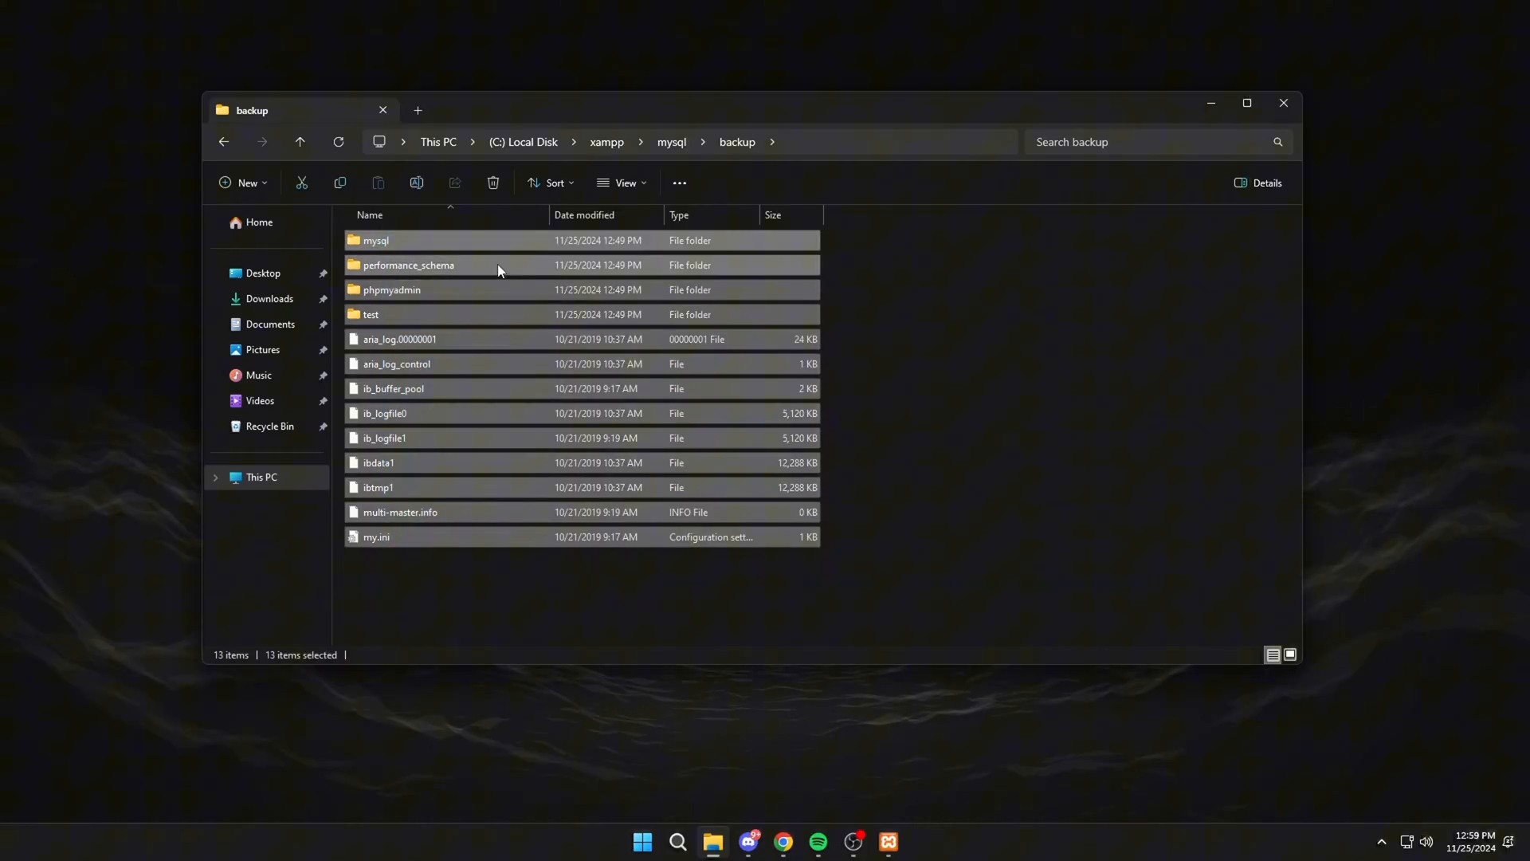
right_click(497, 265)
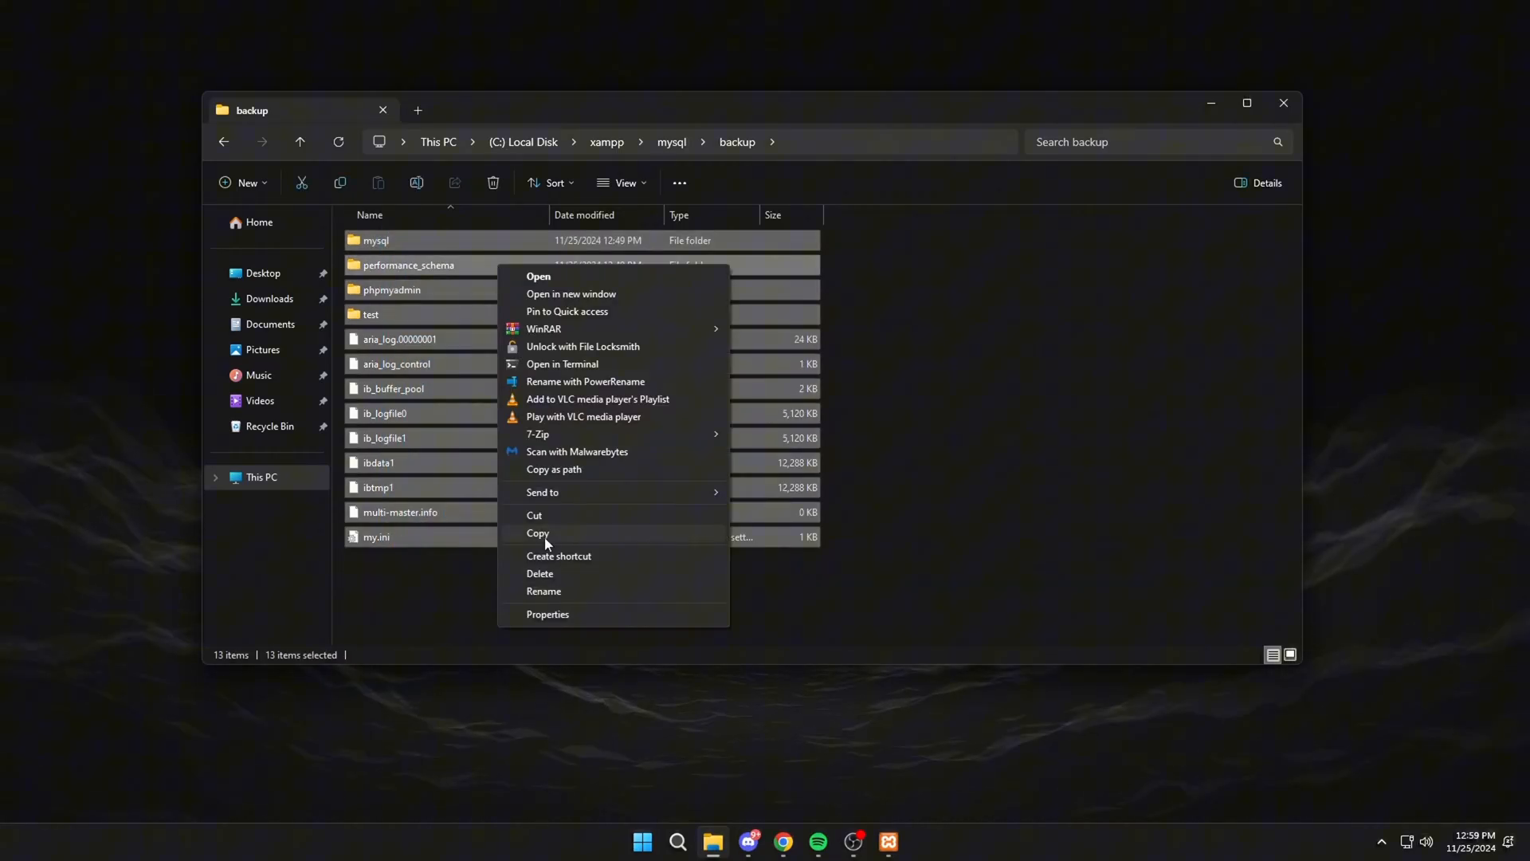
left_click(299, 142)
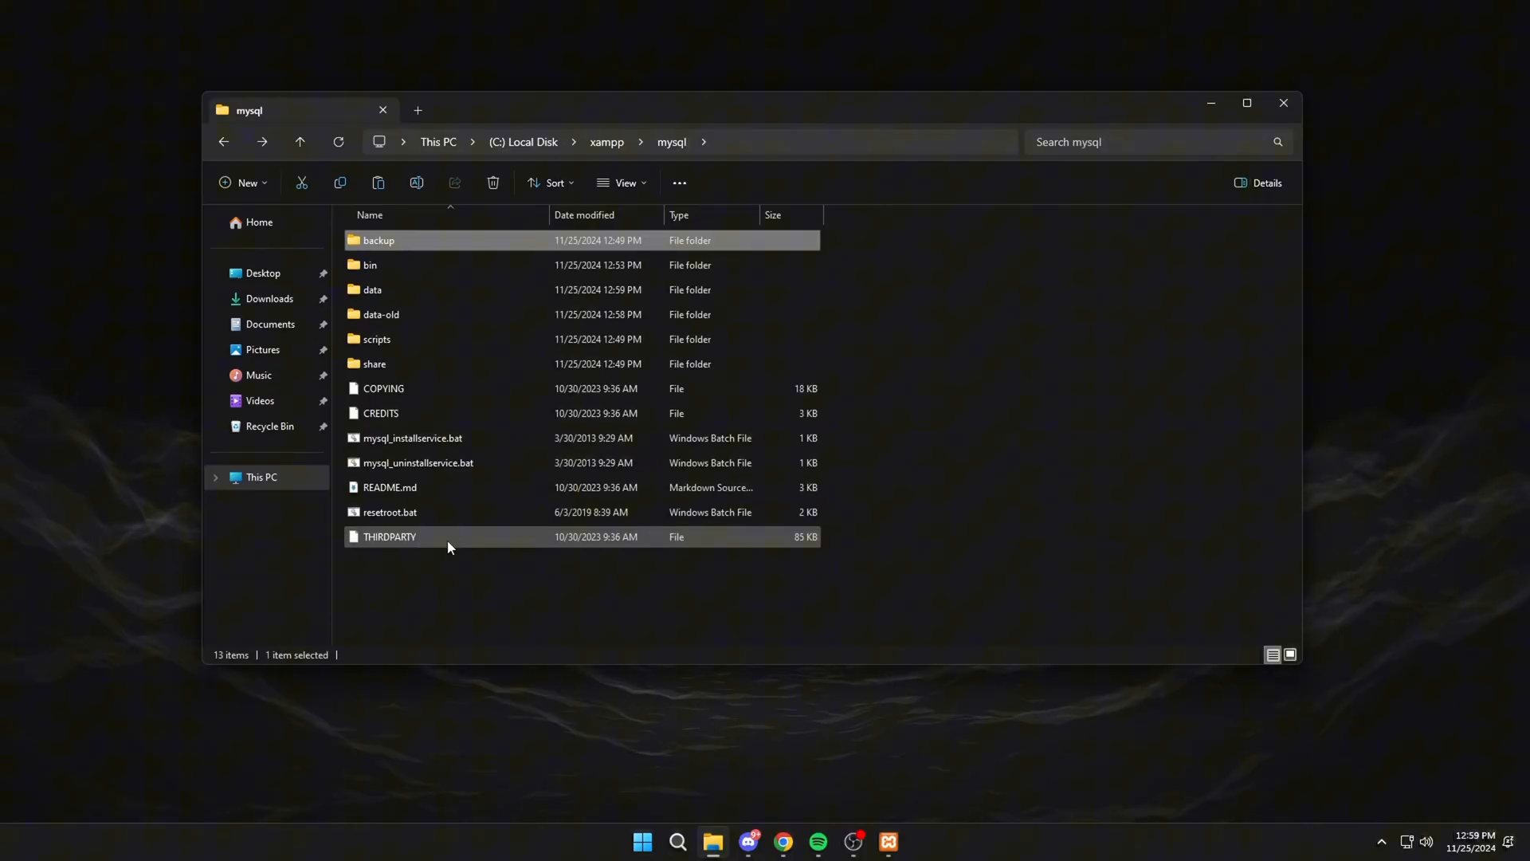
left_click(372, 289)
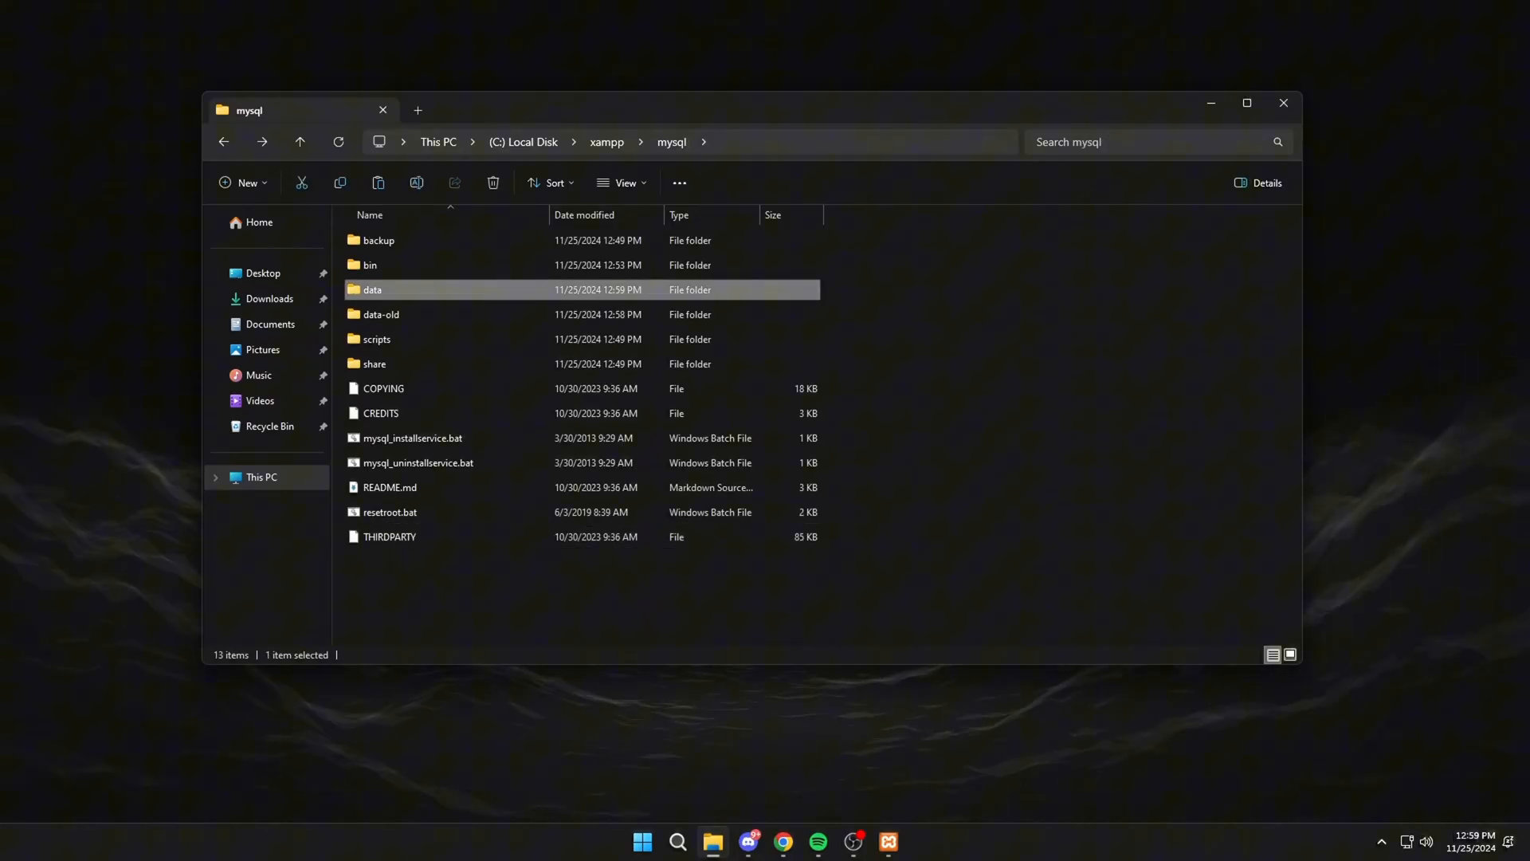
double_click(372, 291)
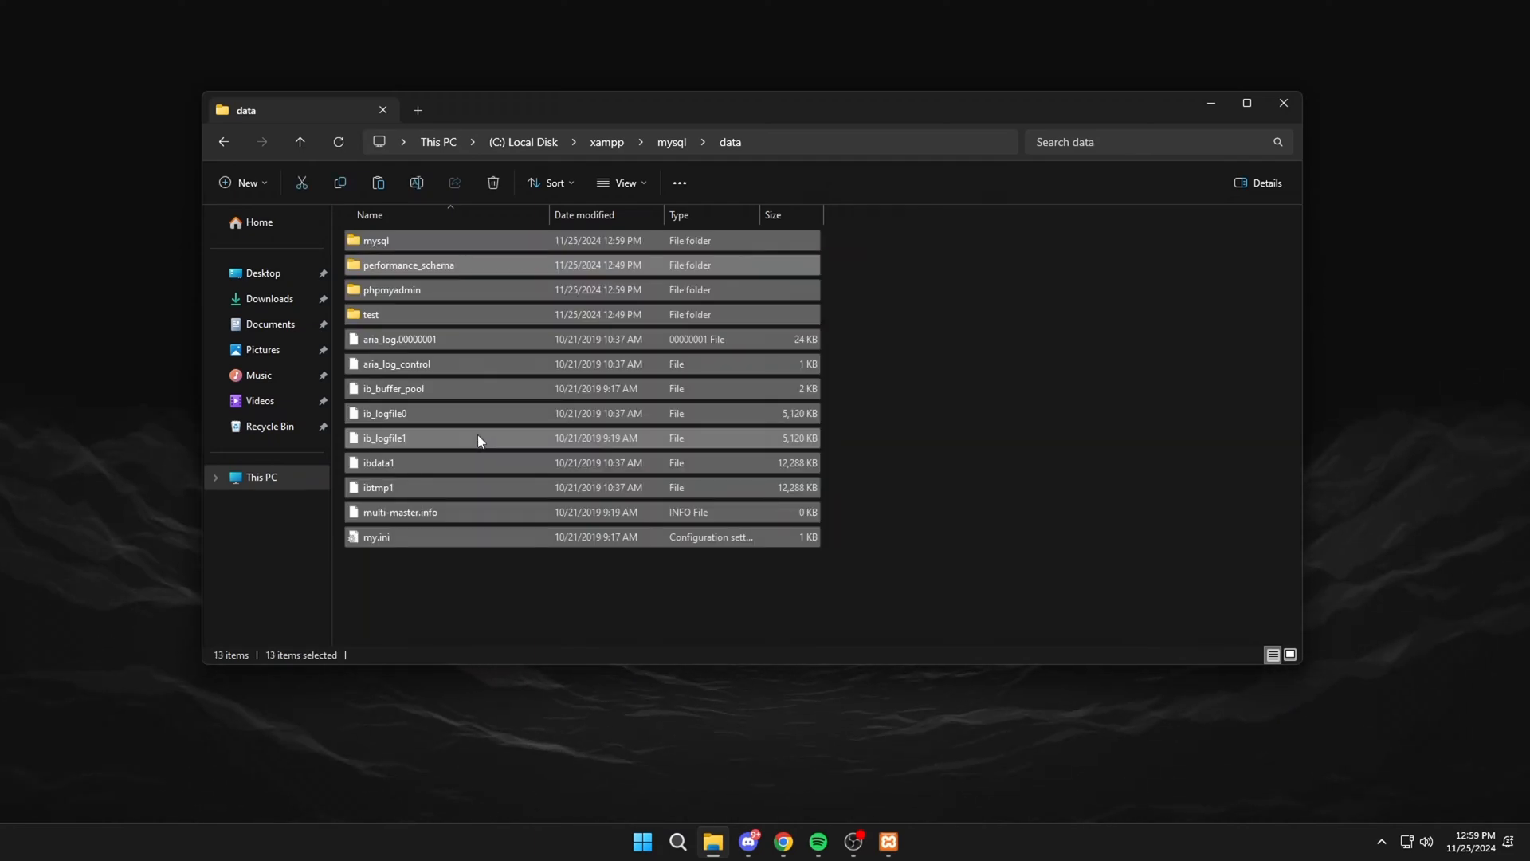
Copy ibdata1 from data-old into the new data folder
left_click(300, 141)
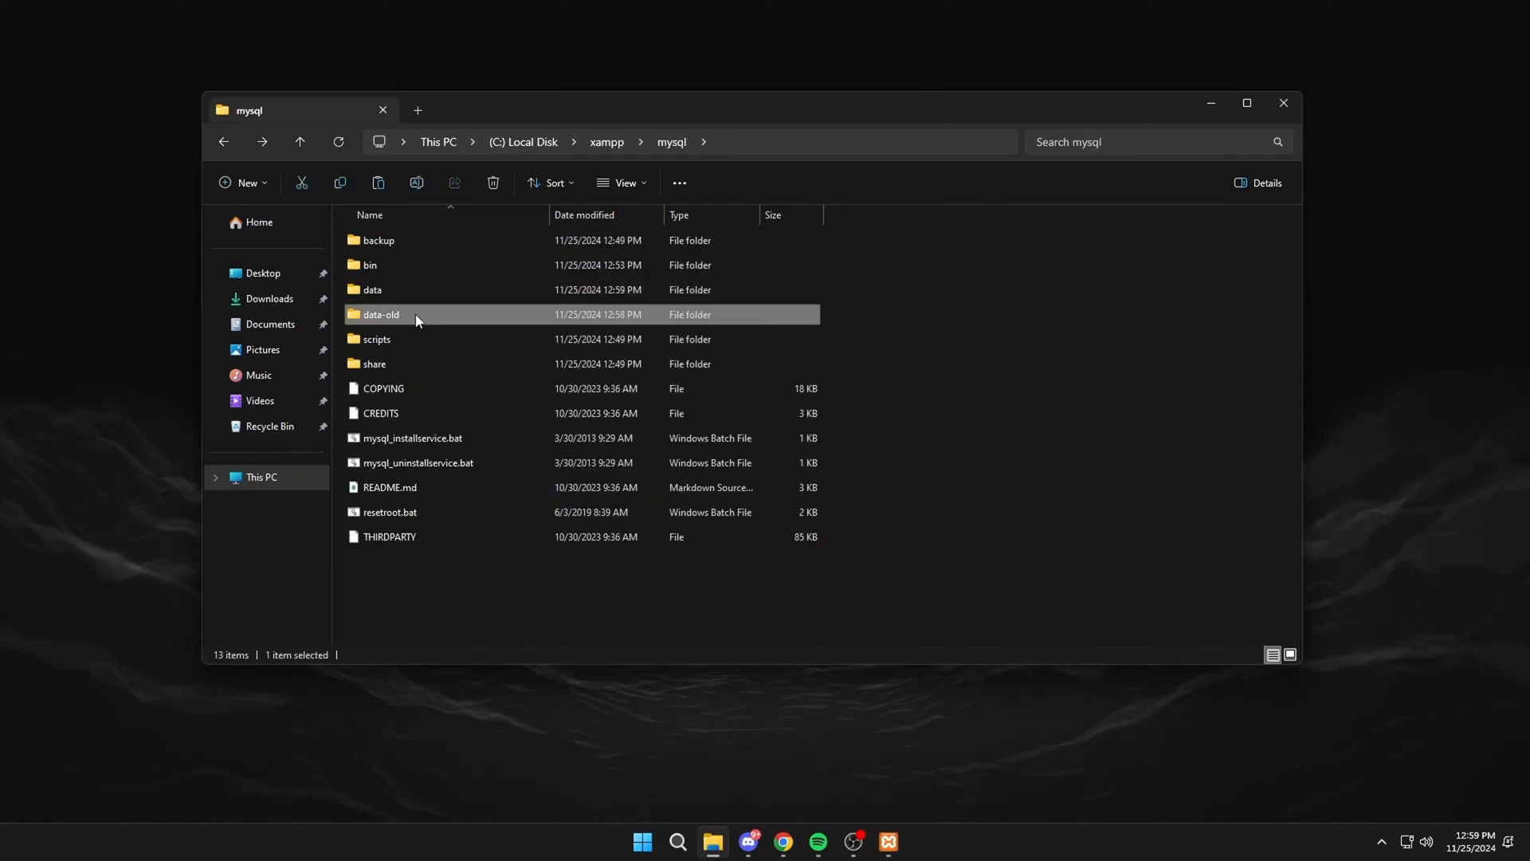
double_click(381, 313)
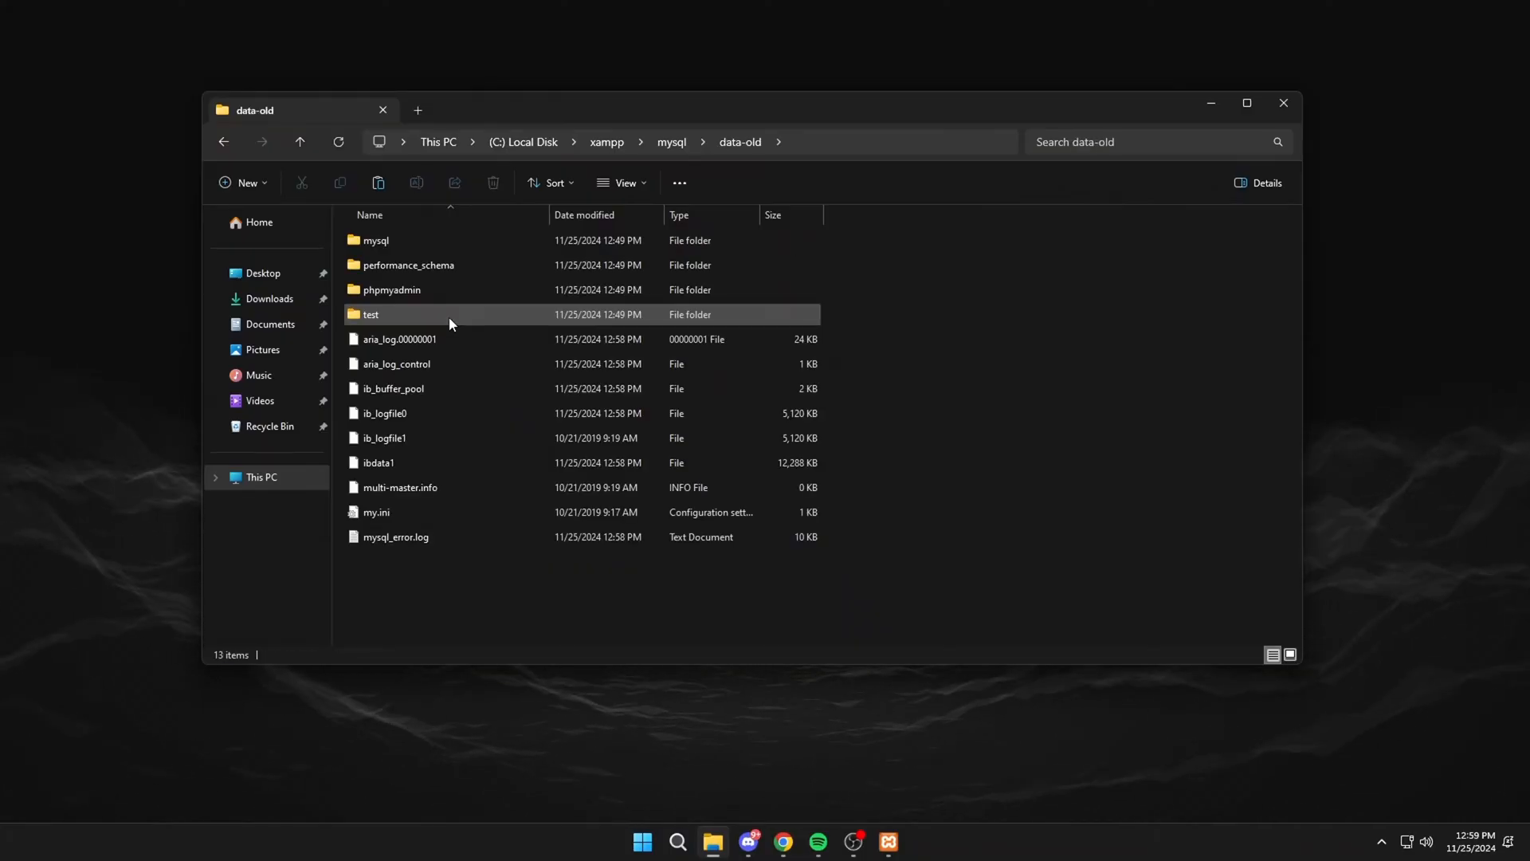
left_click(377, 462)
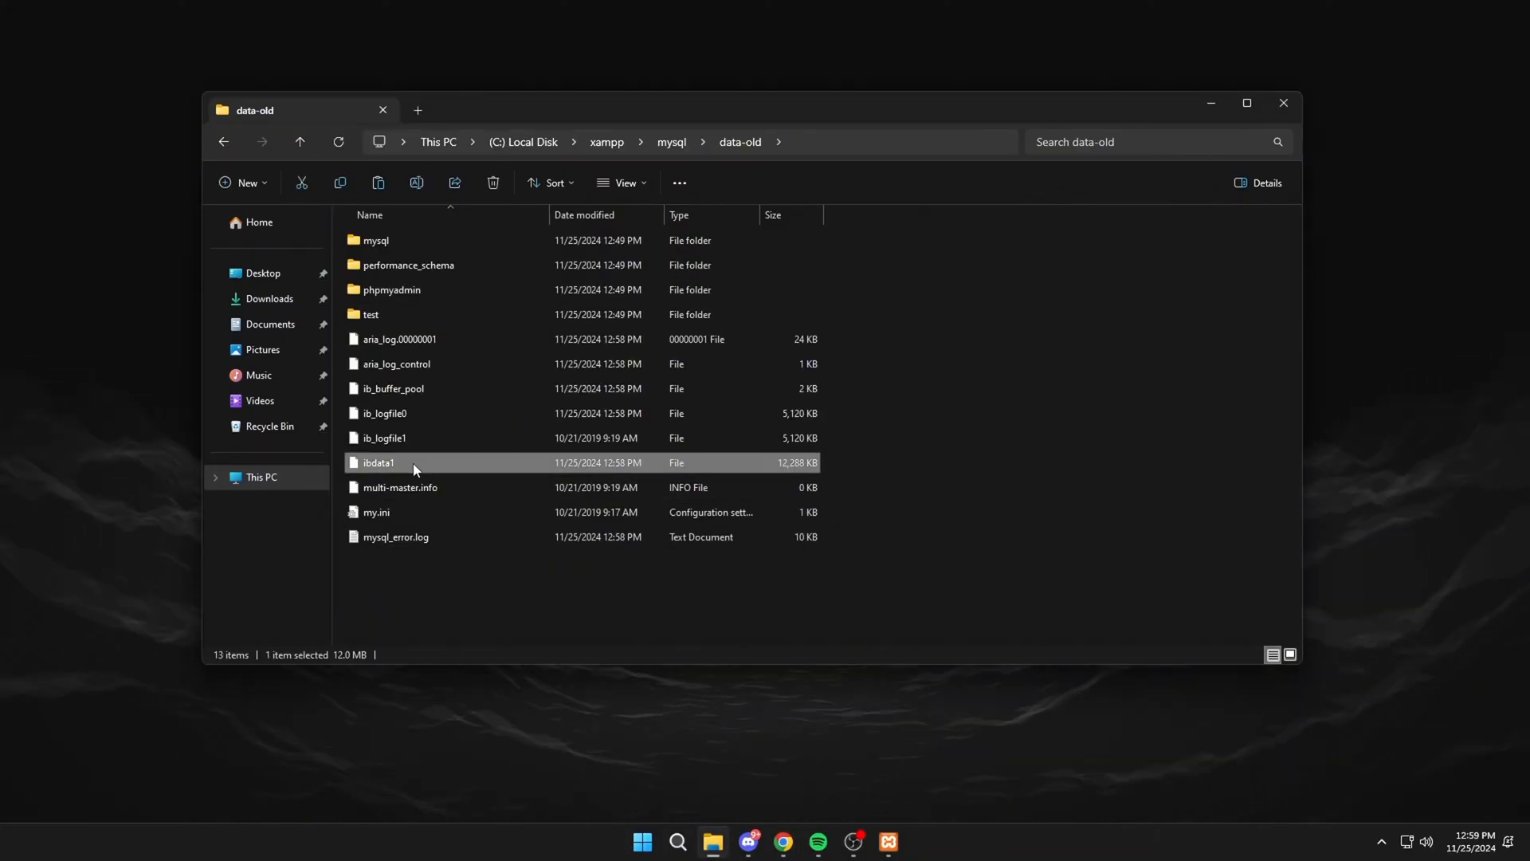
right_click(414, 461)
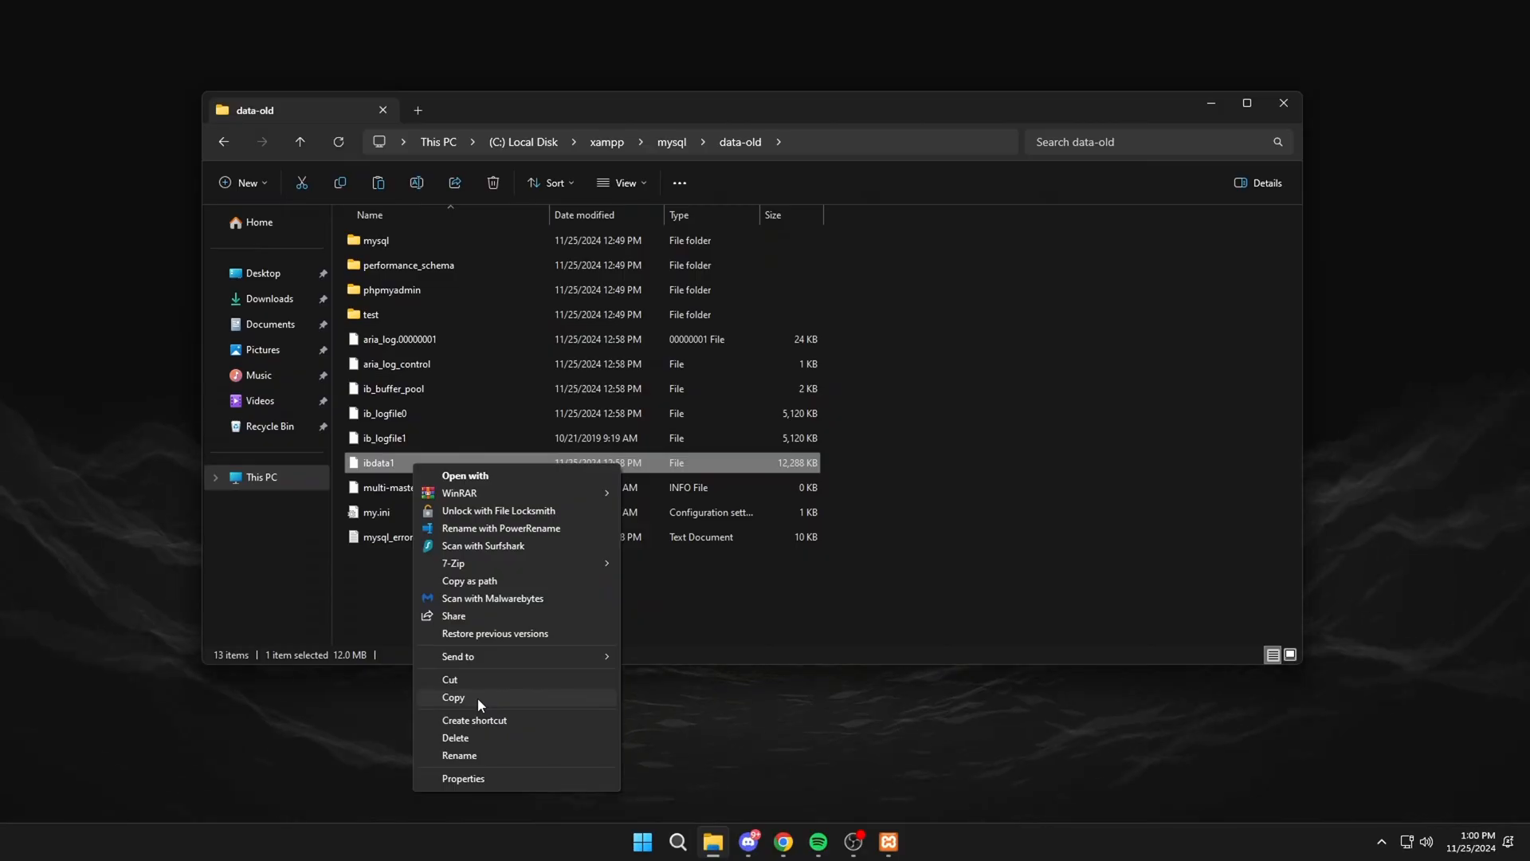
left_click(299, 141)
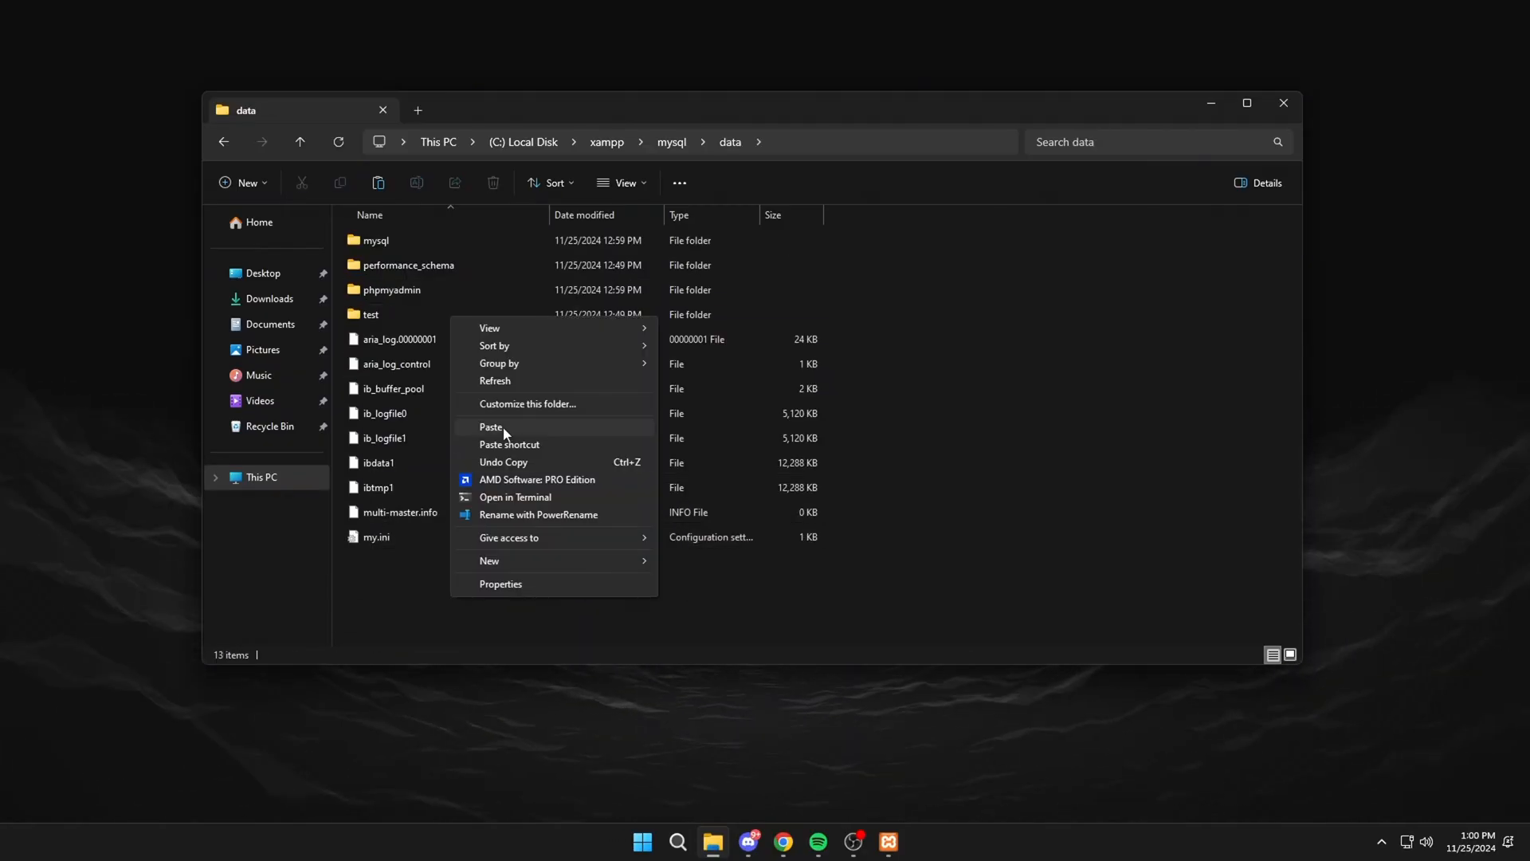
left_click(491, 426)
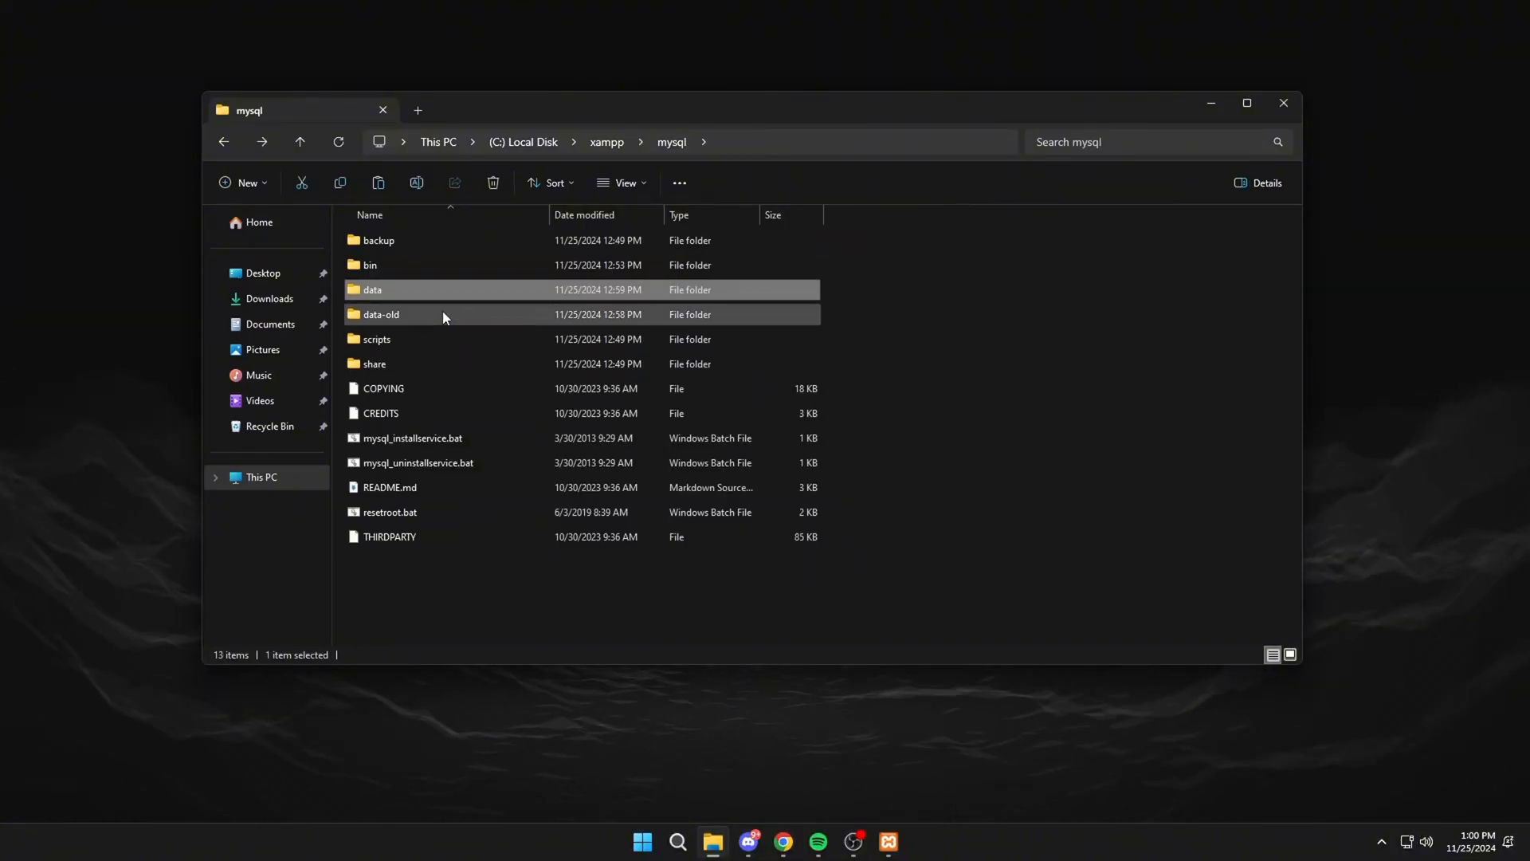
Copy phpmyadmin and test from data-old into data, replacing existing files
double_click(381, 313)
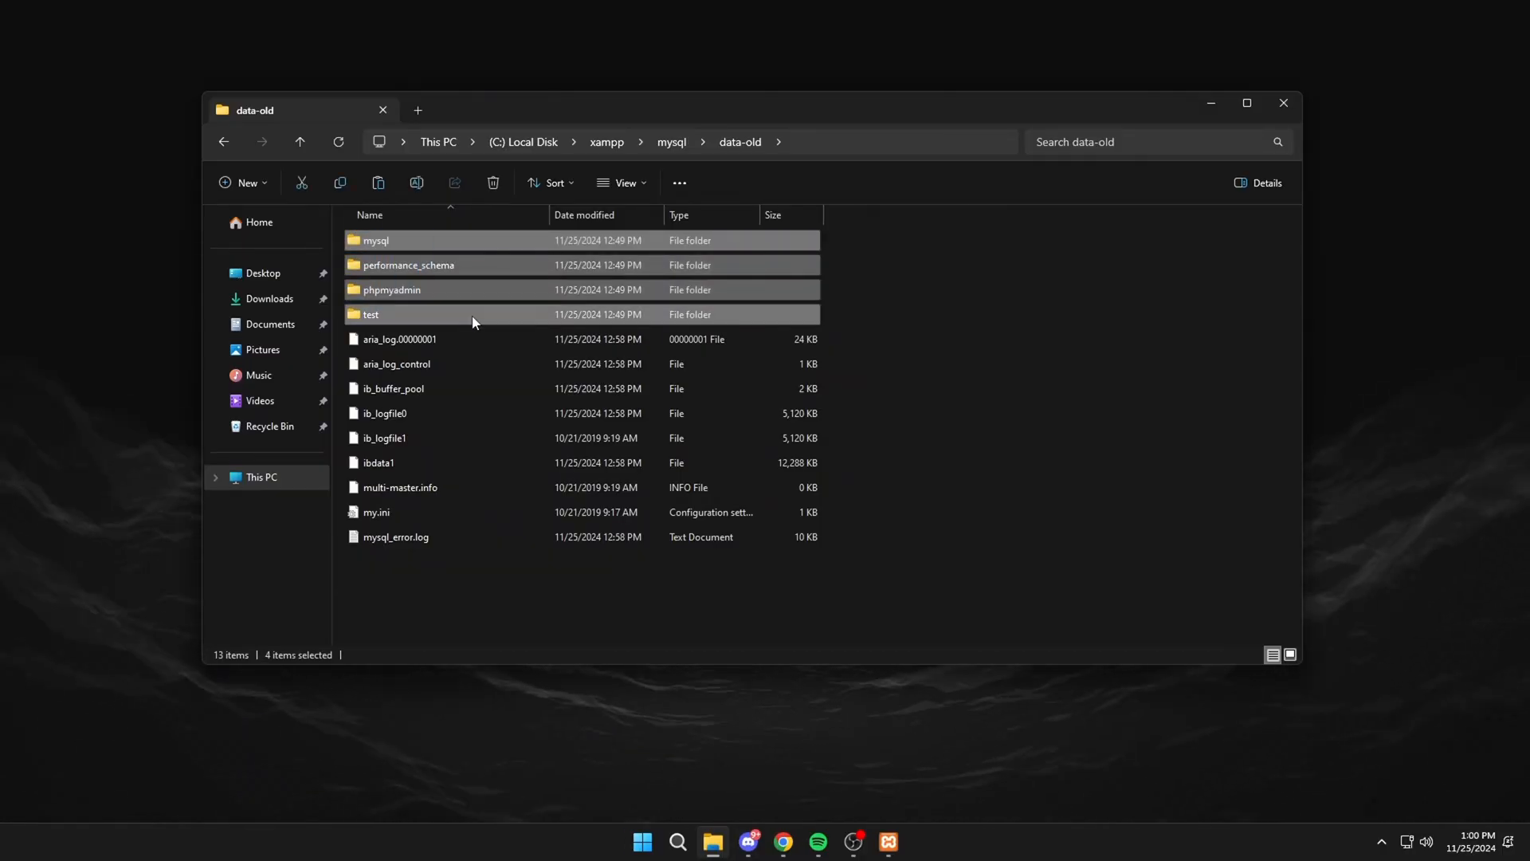
left_click(375, 240)
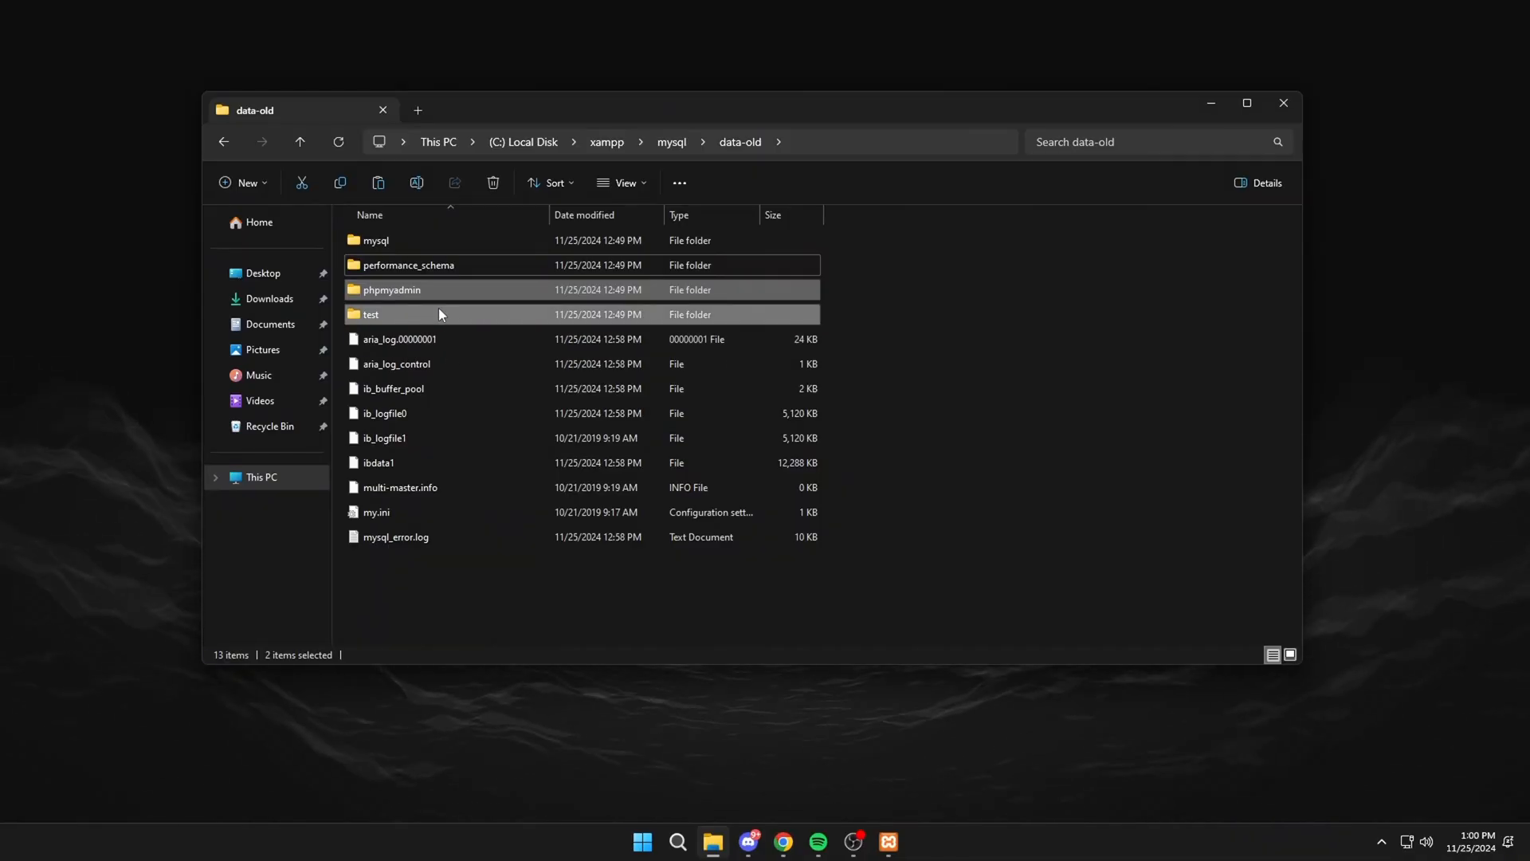
left_click(371, 313)
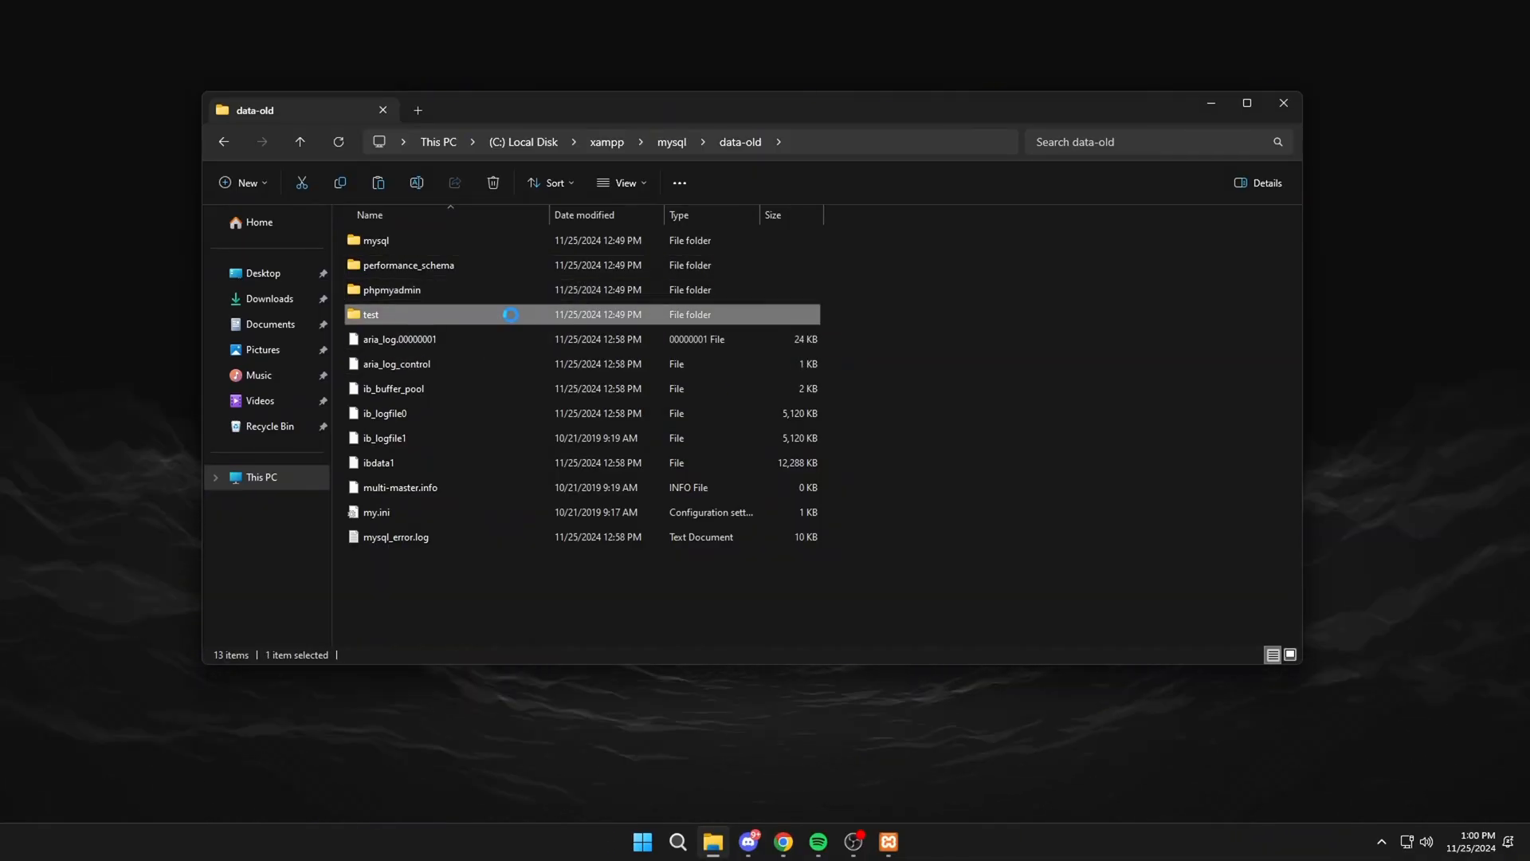
right_click(371, 313)
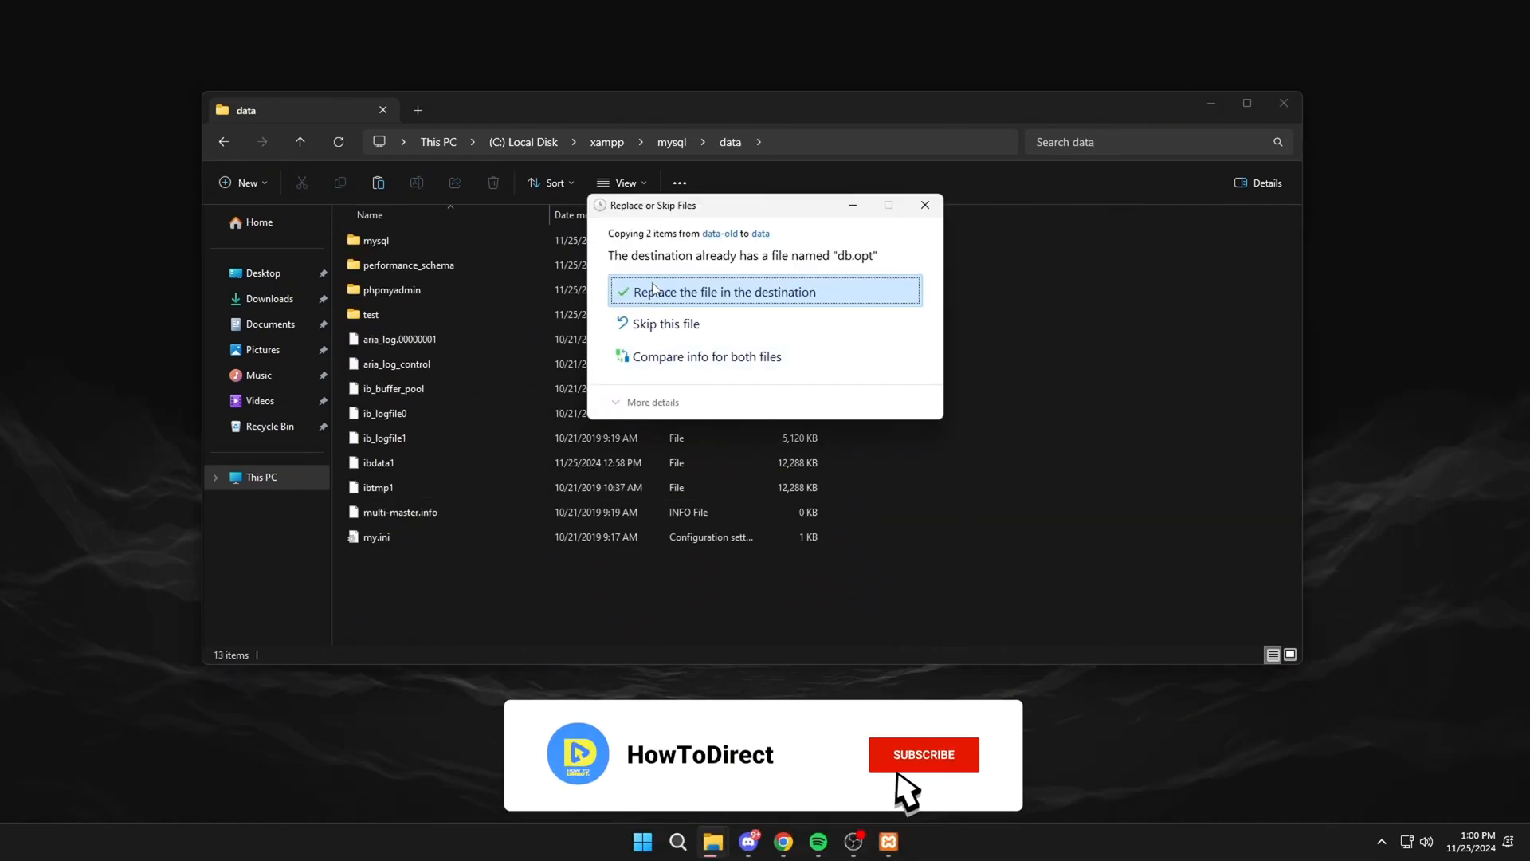
left_click(722, 291)
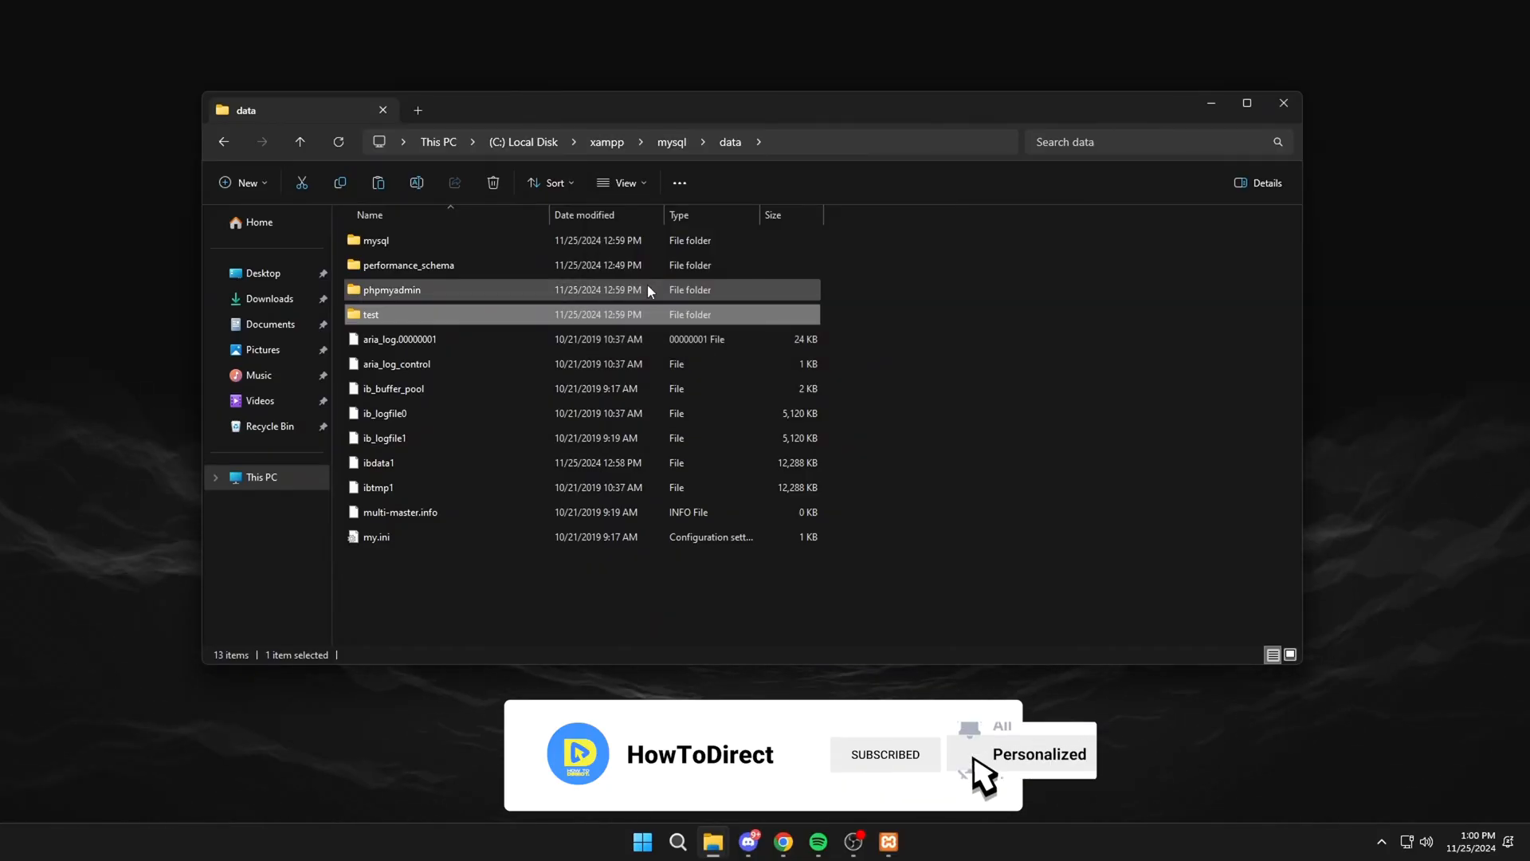